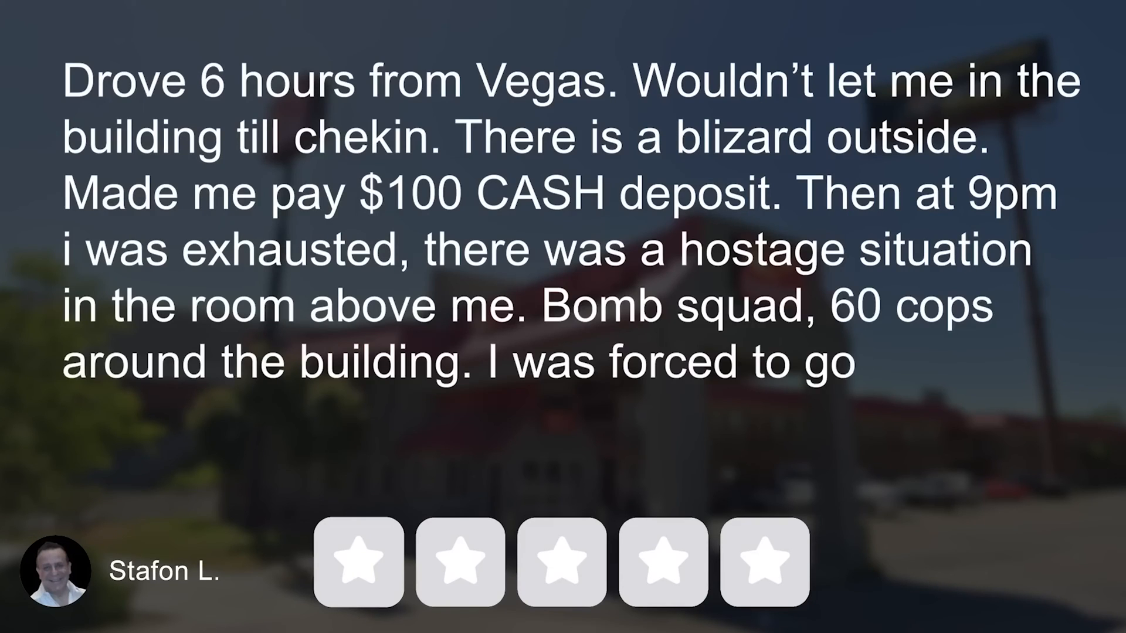
Step: Finish the review text ending 'they refused to refund me.' and park the playhead near two seconds
{"action": "type", "text": "to another room and they refused to refund me."}
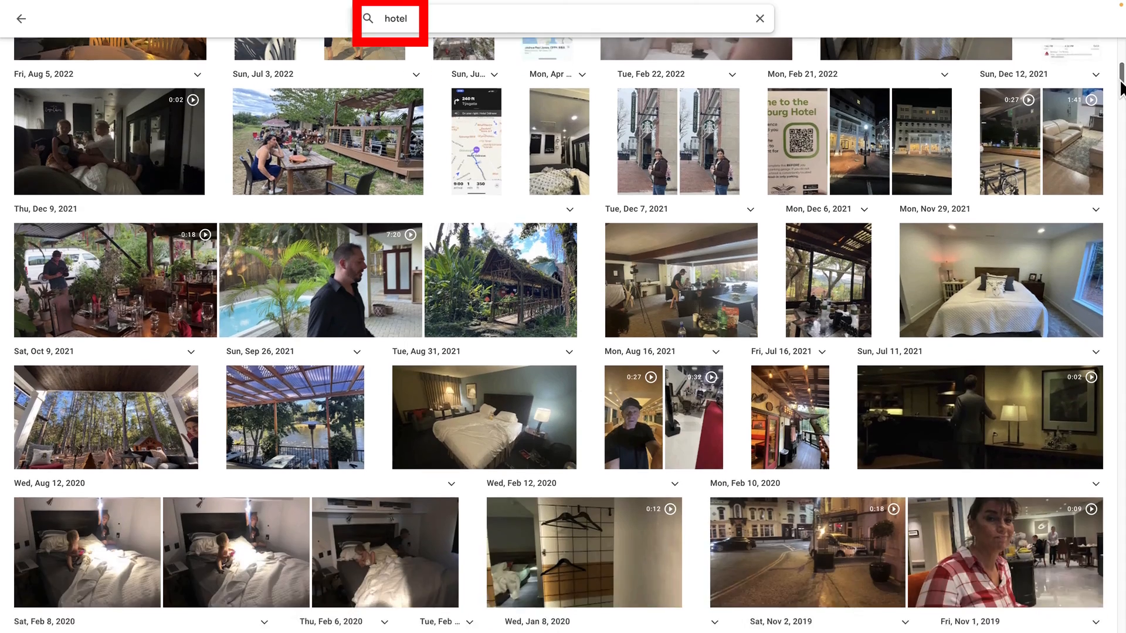
{"action": "scroll", "scroll_direction": "down", "scroll_amount": 3}
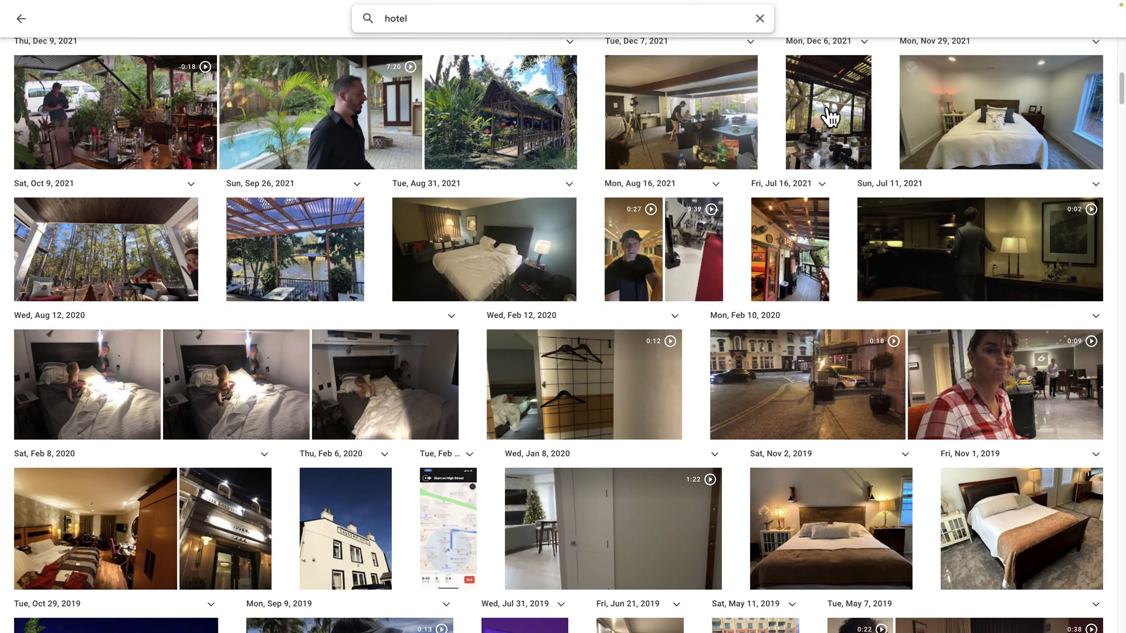
{"action": "left_click", "coordinate": [86, 384]}
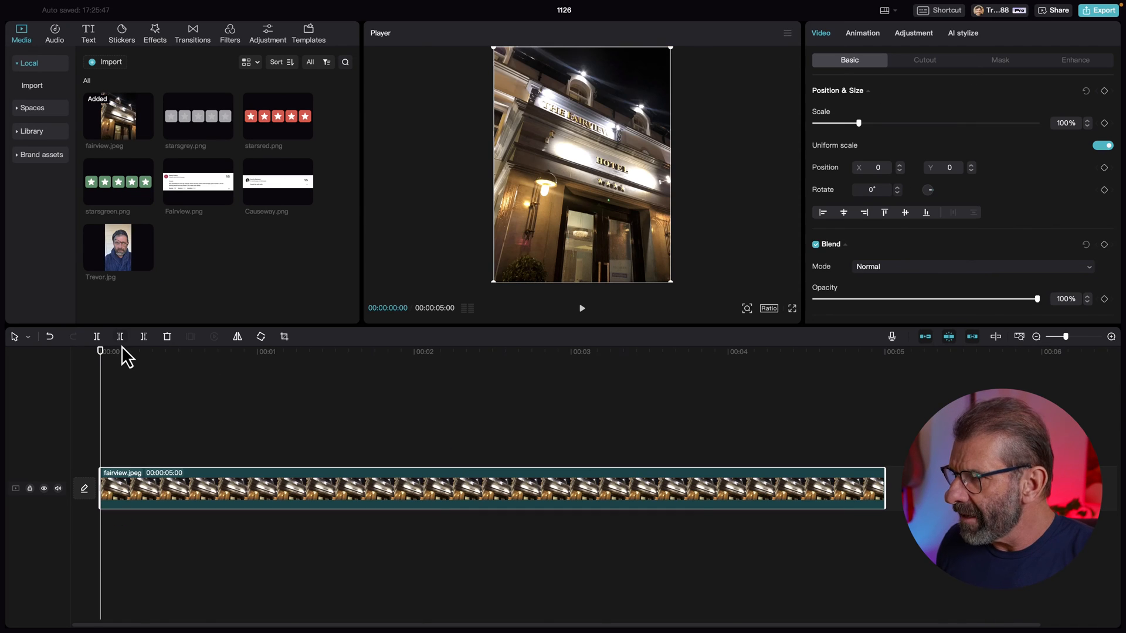
{"action": "left_click", "coordinate": [479, 350]}
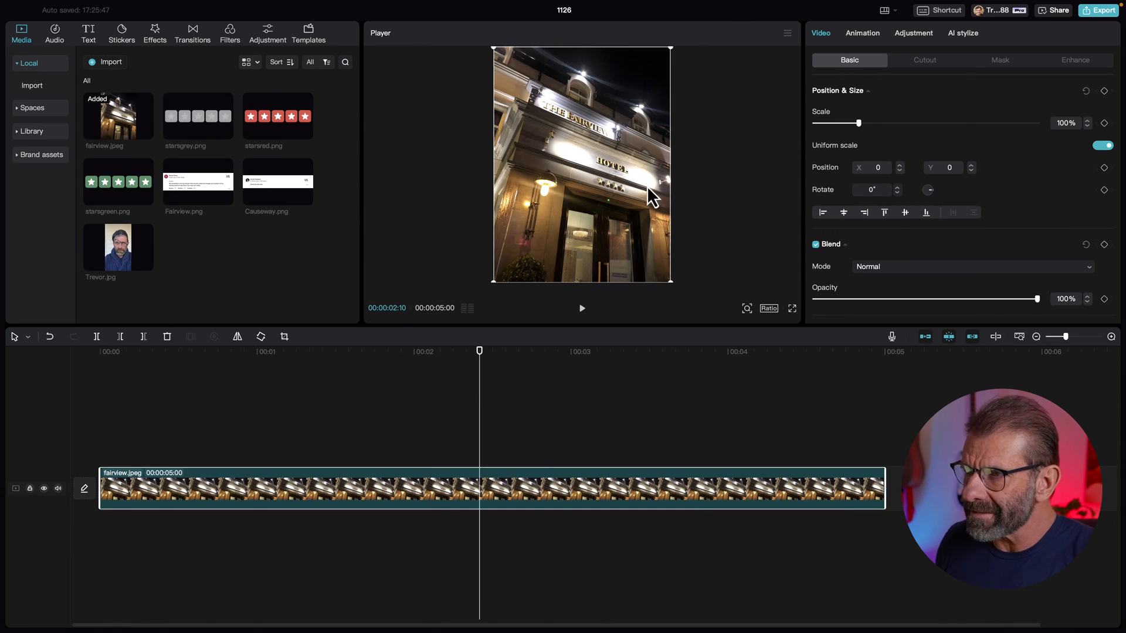
{"action": "mouse_move", "coordinate": [570, 159]}
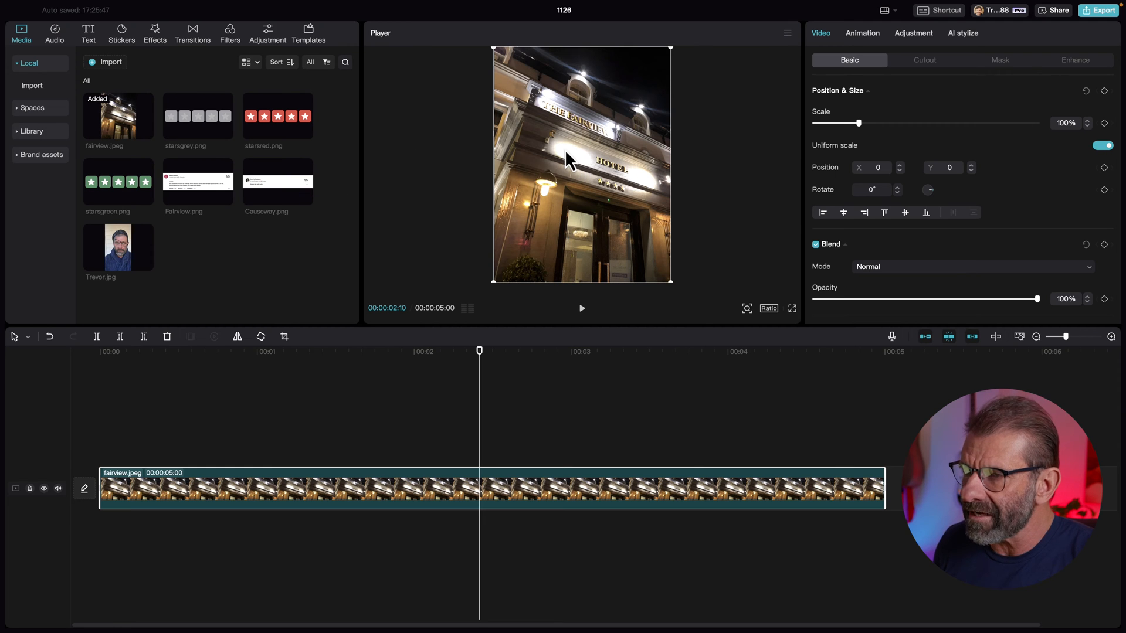
Step: Switch the frame to 16:9, shift the photo to show the hotel sign, and lower its opacity
{"action": "left_click", "coordinate": [768, 309]}
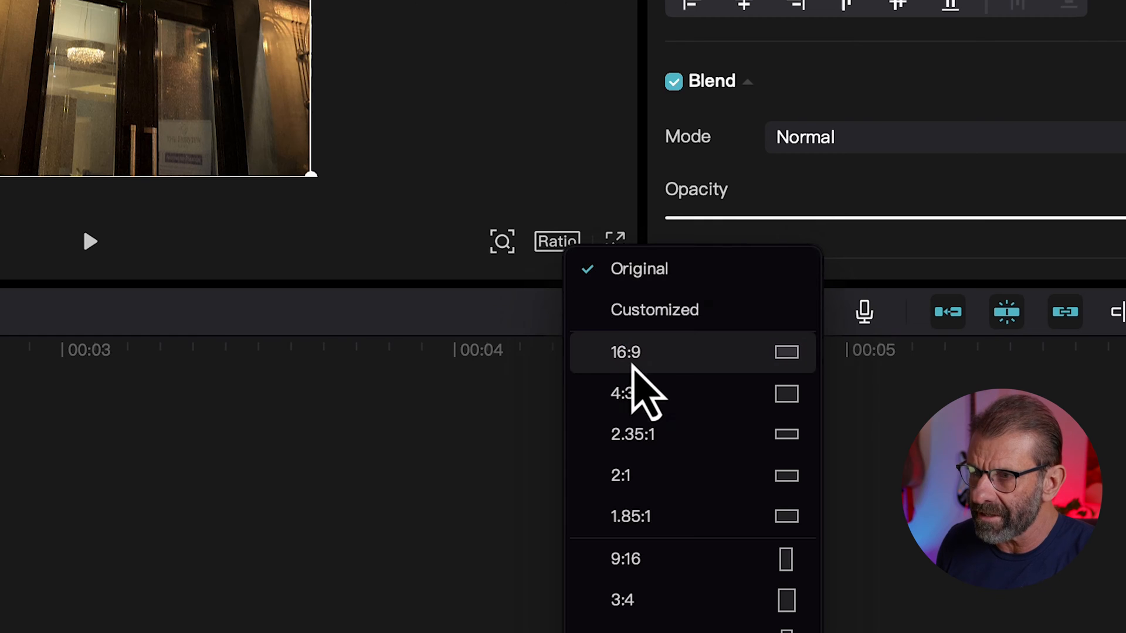
{"action": "left_click", "coordinate": [625, 352]}
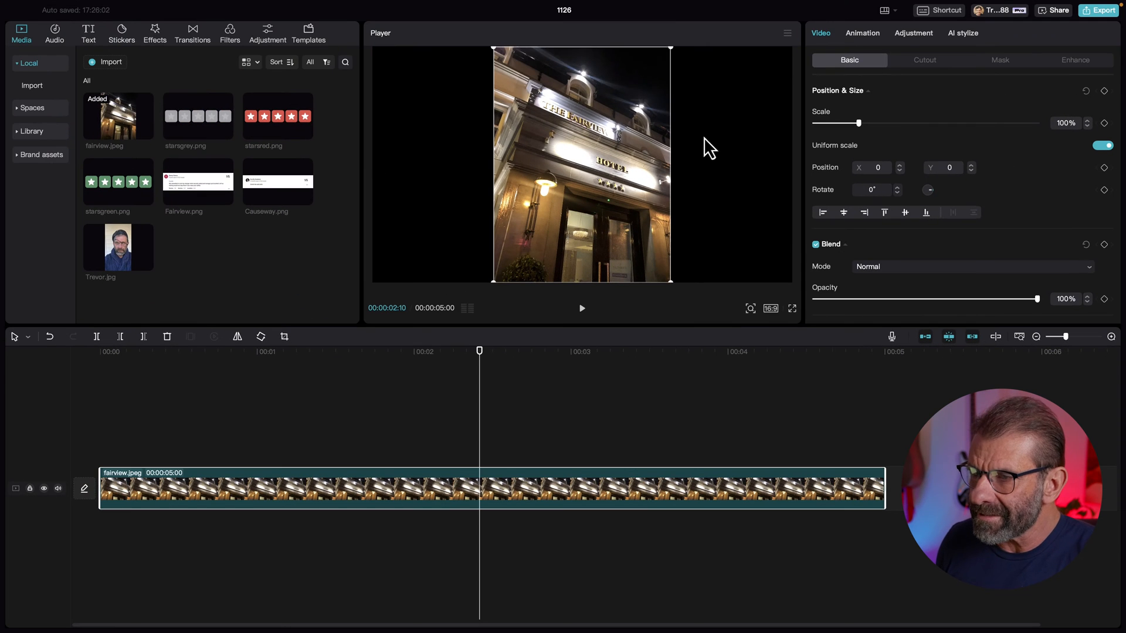
{"action": "mouse_move", "coordinate": [866, 134]}
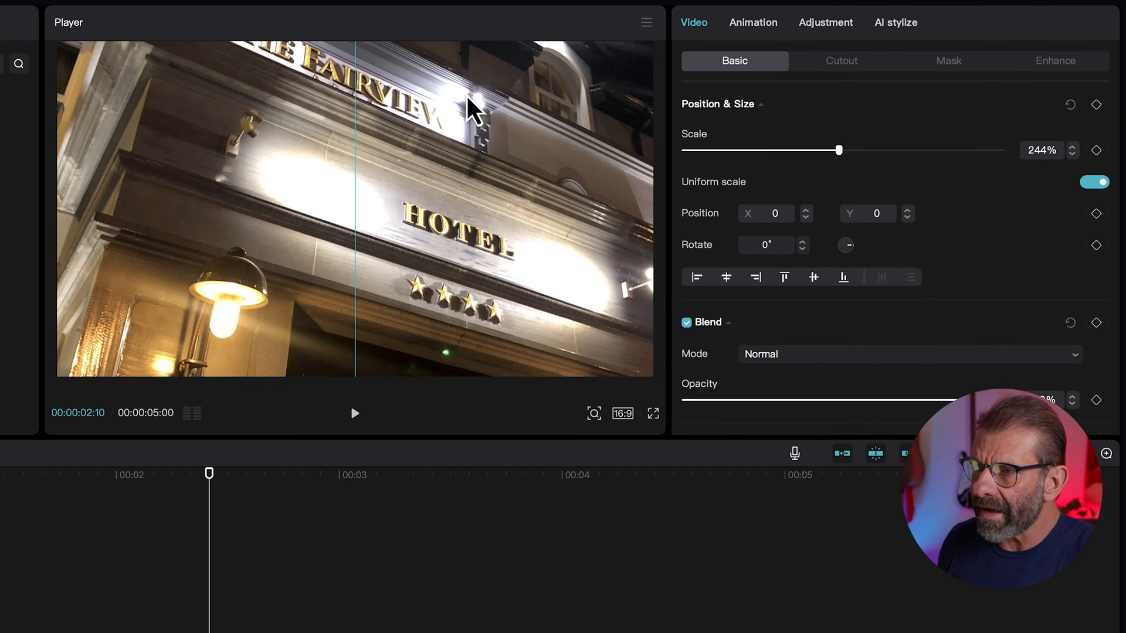
{"action": "left_click_drag", "start_coordinate": [467, 108], "coordinate": [629, 247]}
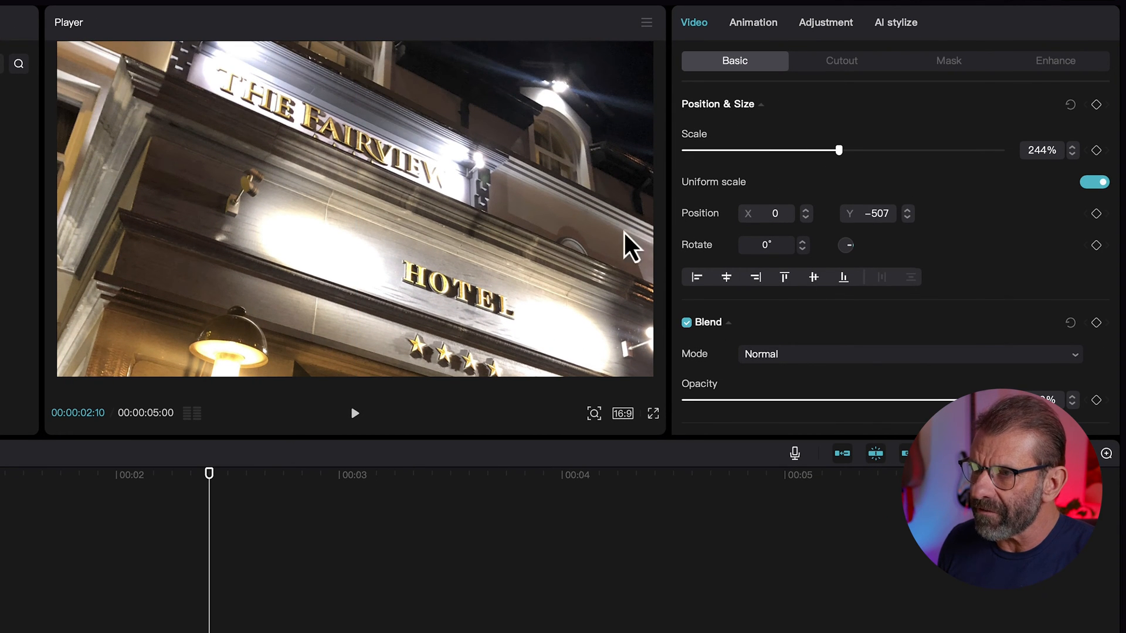
{"action": "mouse_move", "coordinate": [257, 343]}
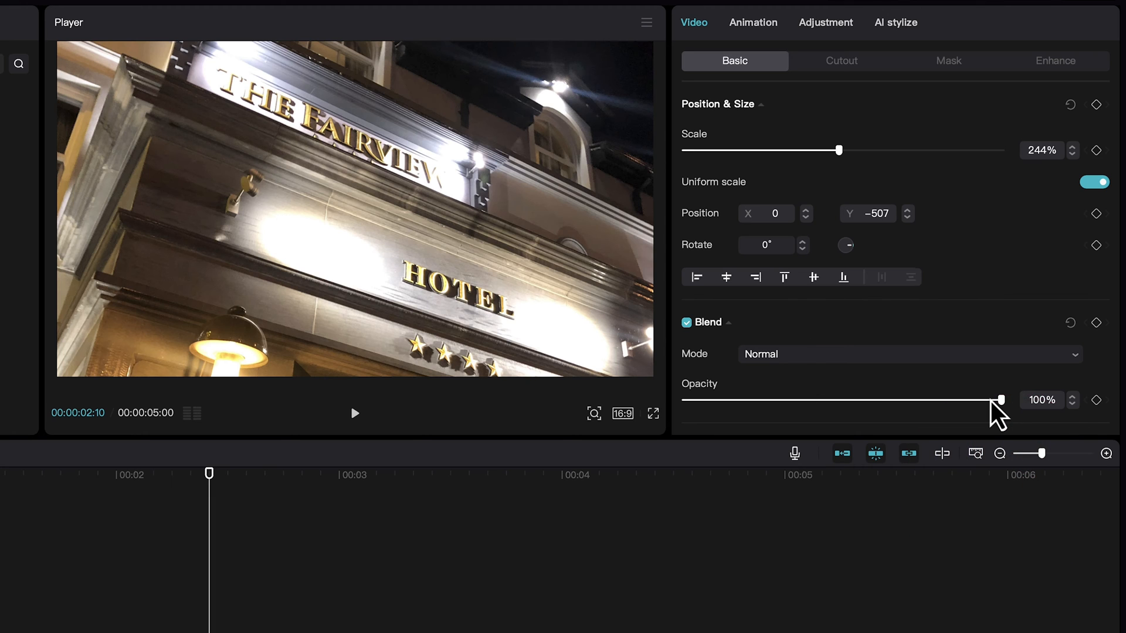
{"action": "left_click_drag", "start_coordinate": [1000, 400], "coordinate": [824, 399]}
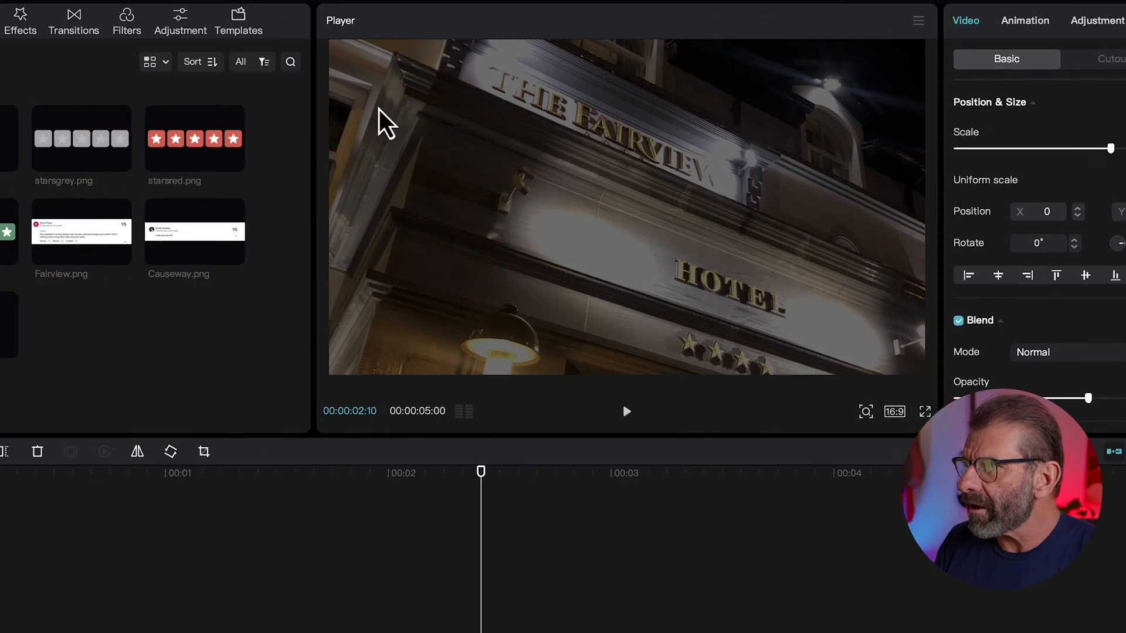
Step: Apply the Lens Blur effect to the hotel photo and settle its strength at 40
{"action": "left_click", "coordinate": [208, 15]}
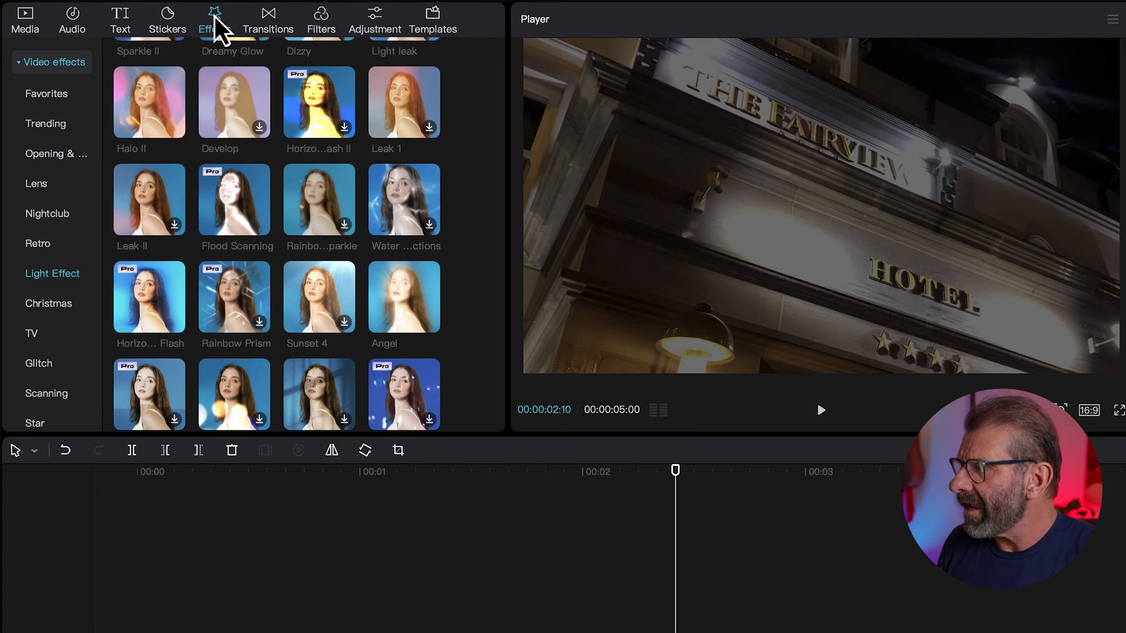
{"action": "left_click", "coordinate": [37, 184]}
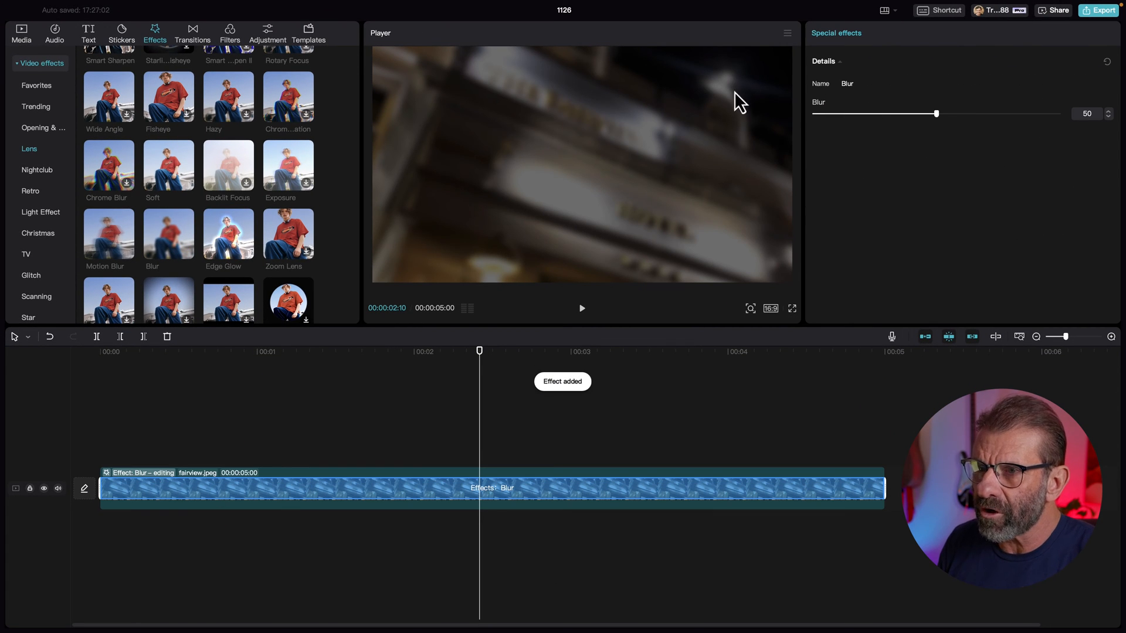
{"action": "left_click_drag", "start_coordinate": [936, 114], "coordinate": [876, 114]}
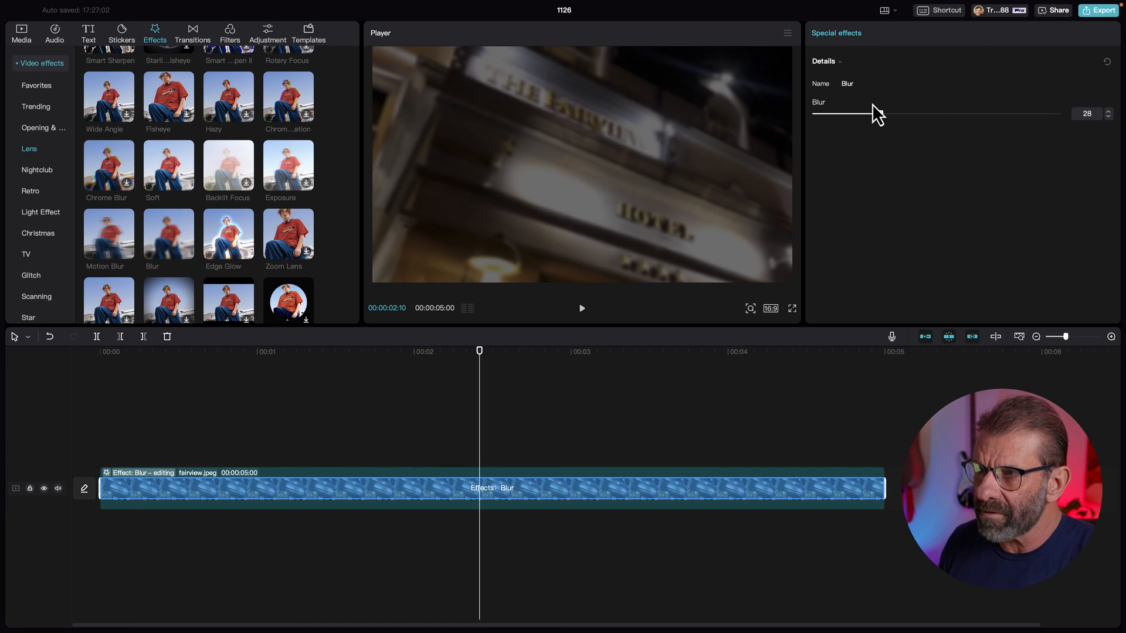
{"action": "left_click_drag", "start_coordinate": [881, 113], "coordinate": [873, 114]}
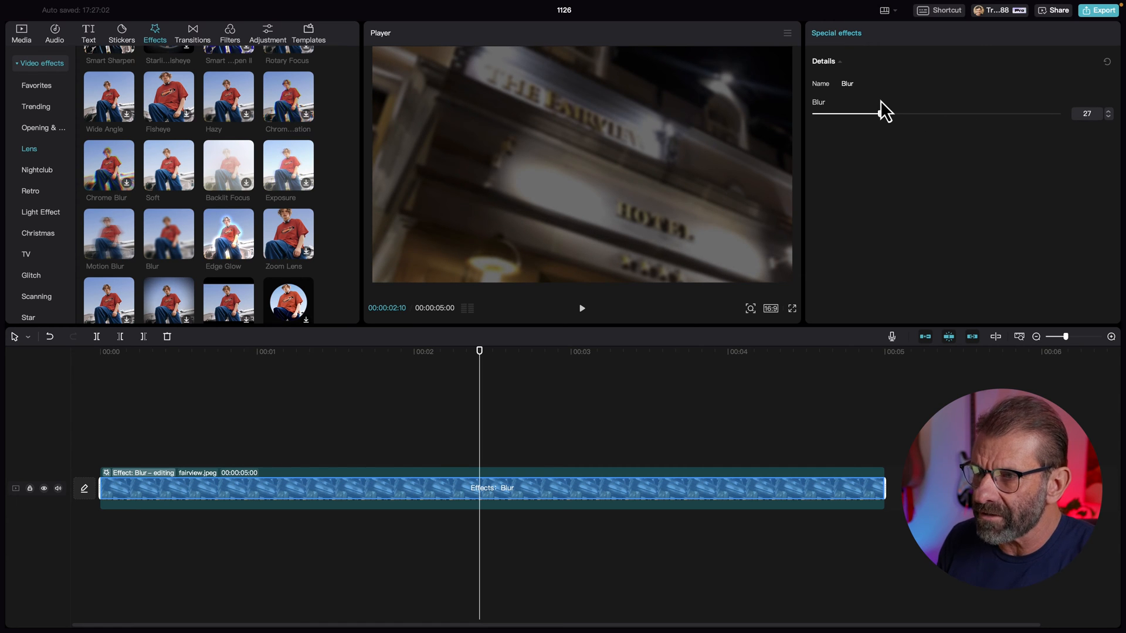
{"action": "left_click_drag", "start_coordinate": [880, 113], "coordinate": [886, 114]}
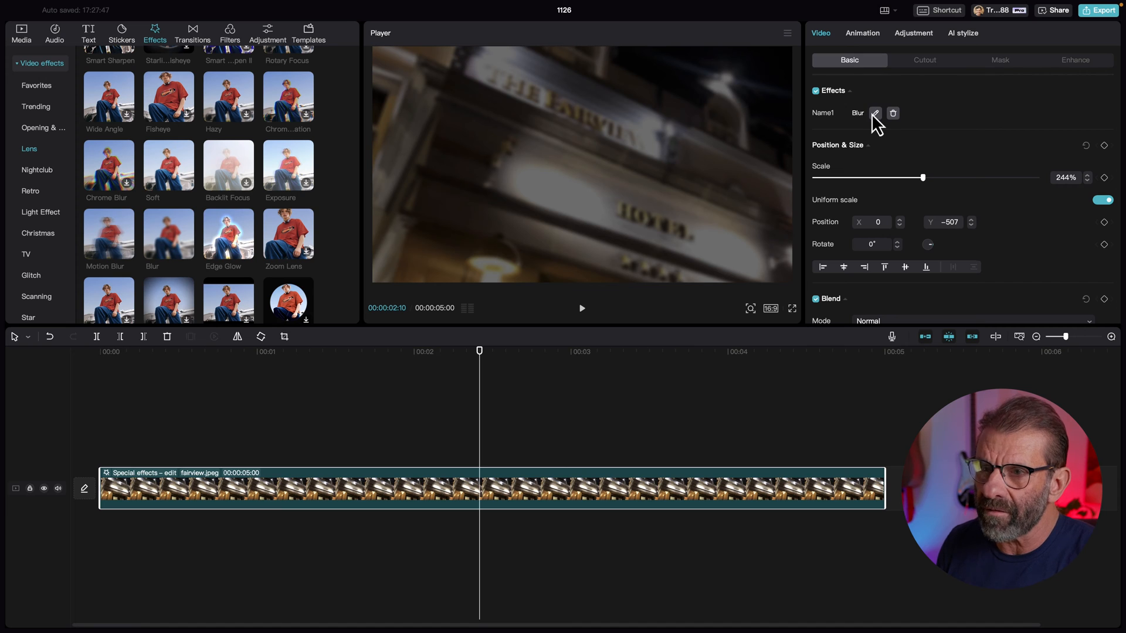
{"action": "left_click", "coordinate": [875, 113]}
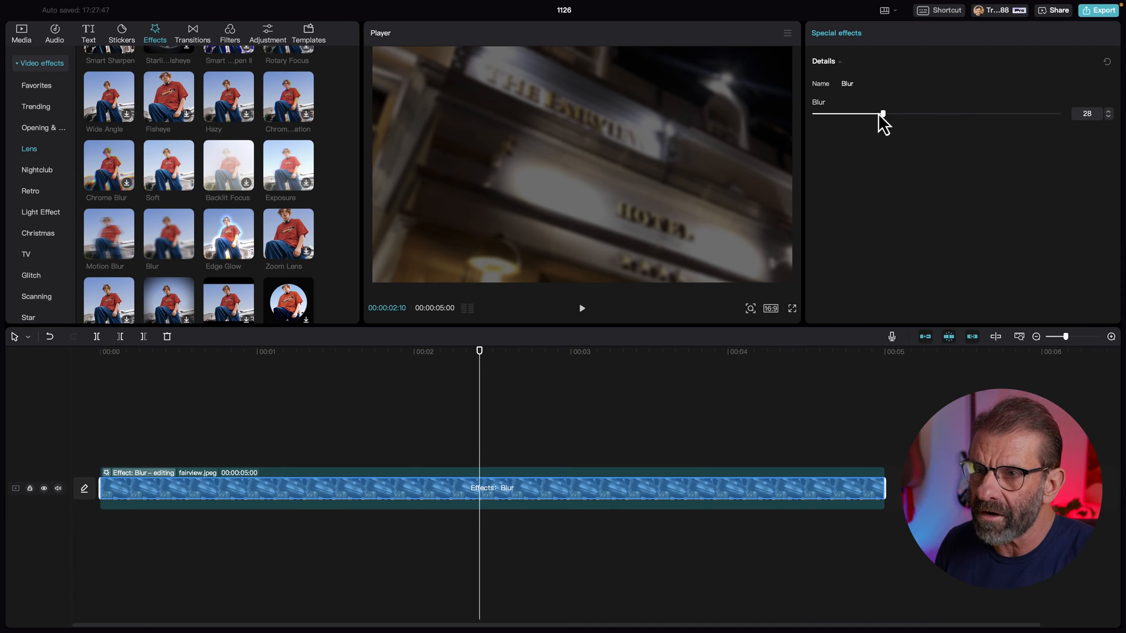
{"action": "mouse_move", "coordinate": [892, 123]}
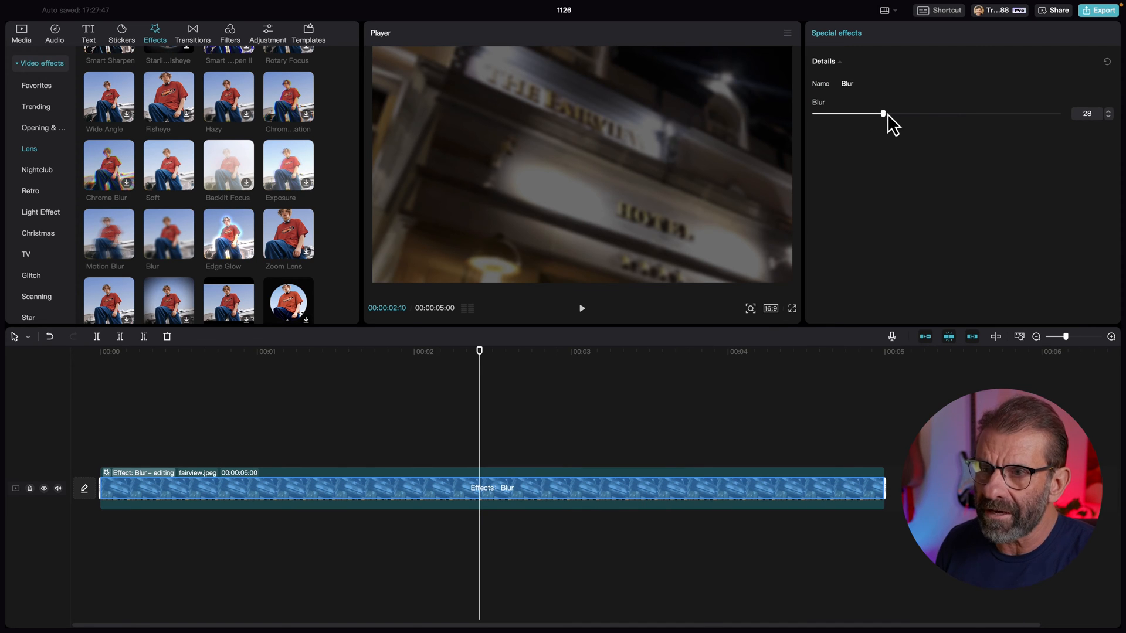
{"action": "left_click_drag", "start_coordinate": [883, 114], "coordinate": [913, 114]}
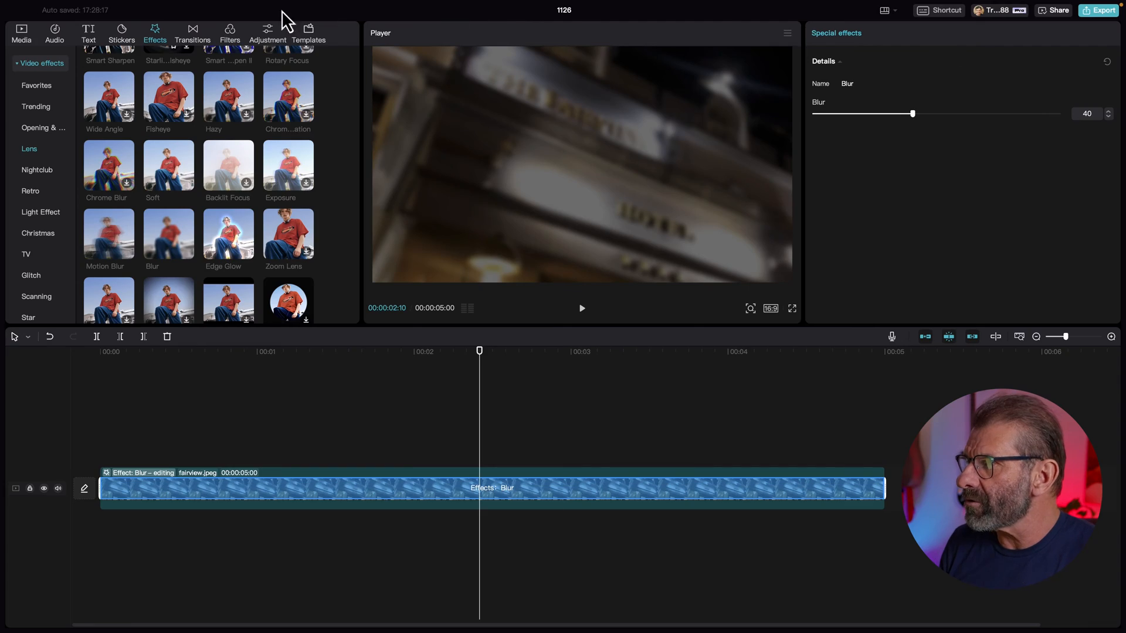
Step: Add a text clip with the pasted review and left-align it over the blurred photo
{"action": "left_click", "coordinate": [88, 28]}
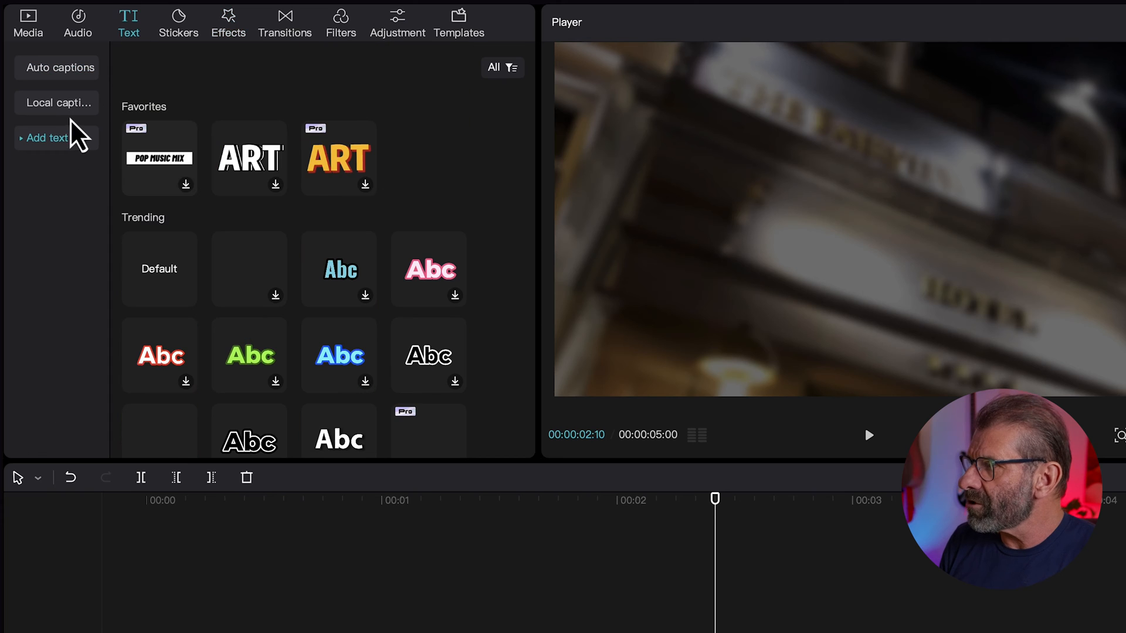
{"action": "left_click", "coordinate": [47, 139]}
{"action": "type", "text": "Son assaulted in room by stranger when security called and manager just brushed it off as nothing would not stay there if you value your safety."}
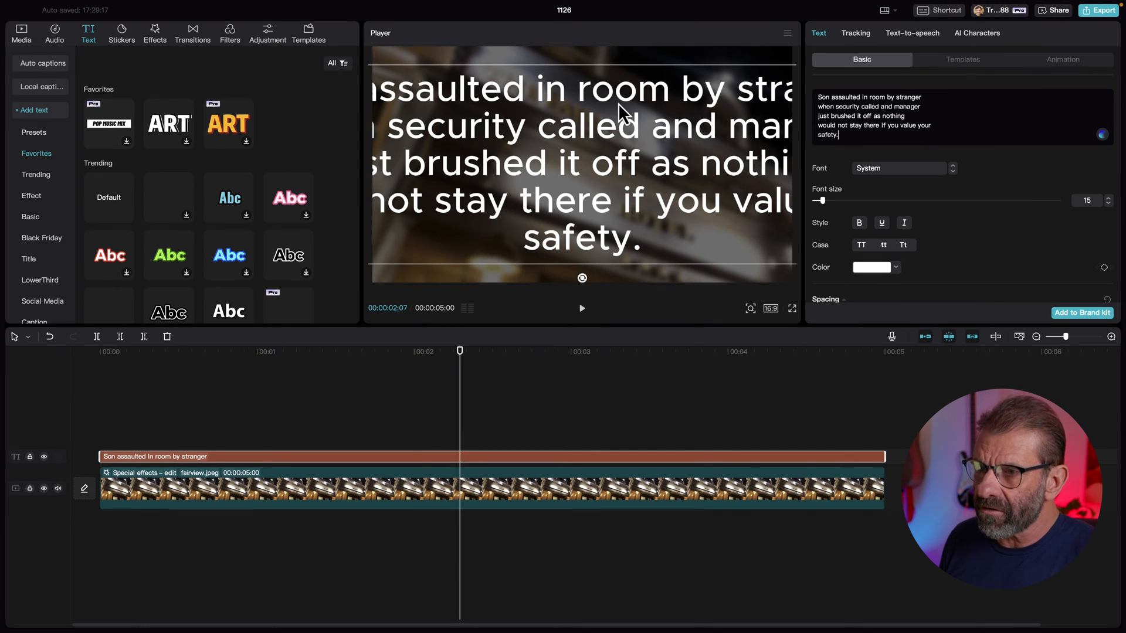
{"action": "mouse_move", "coordinate": [829, 208]}
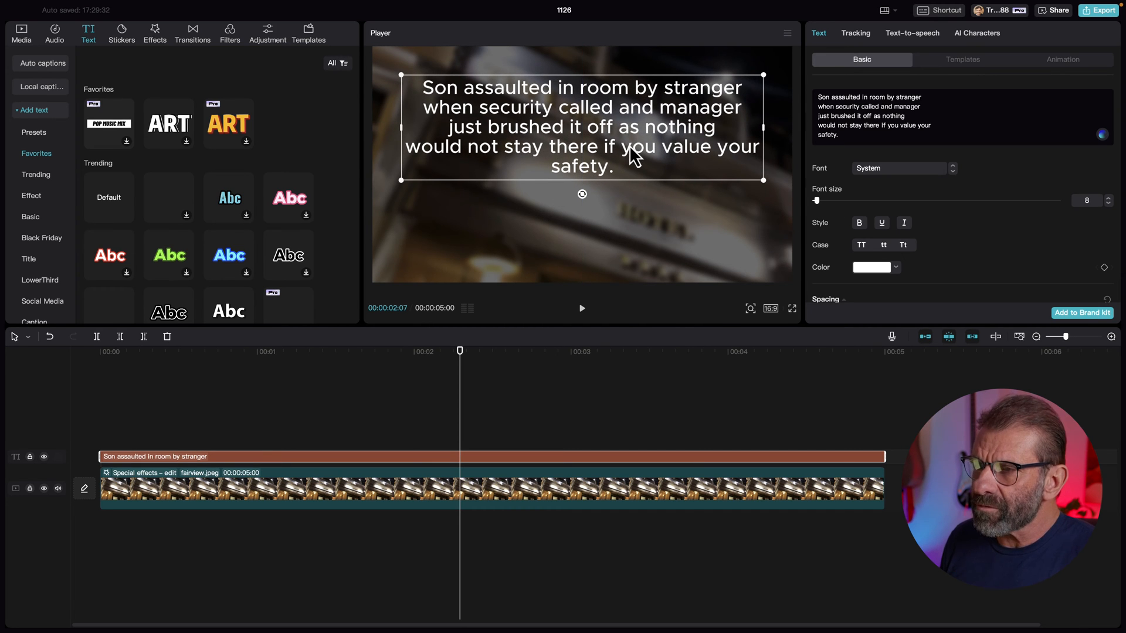
{"action": "mouse_move", "coordinate": [983, 230]}
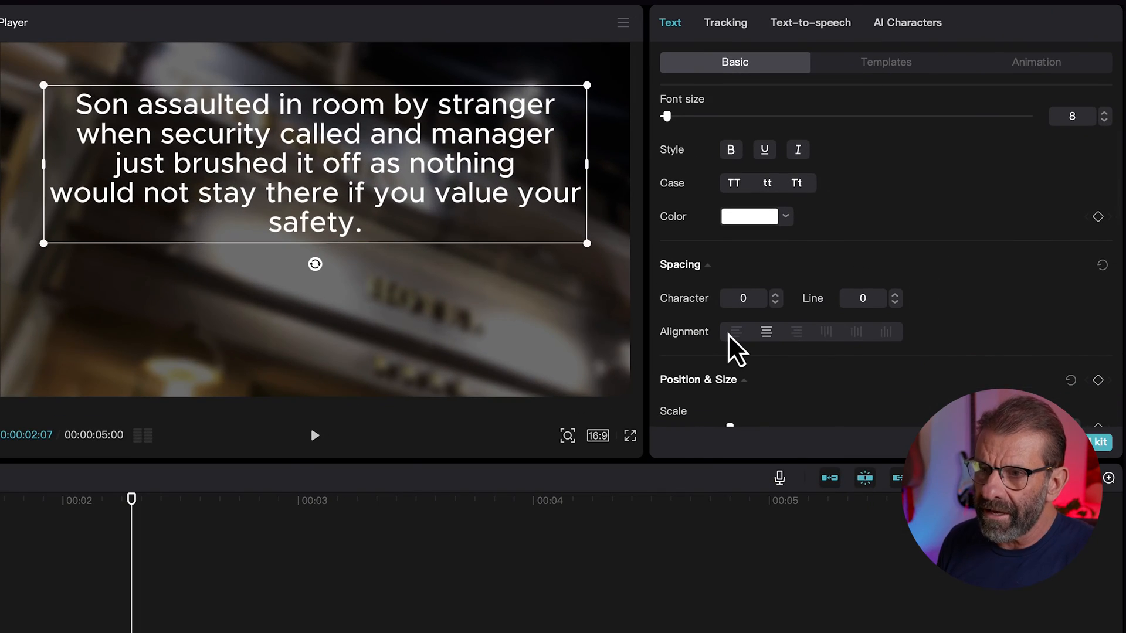
{"action": "left_click", "coordinate": [734, 331]}
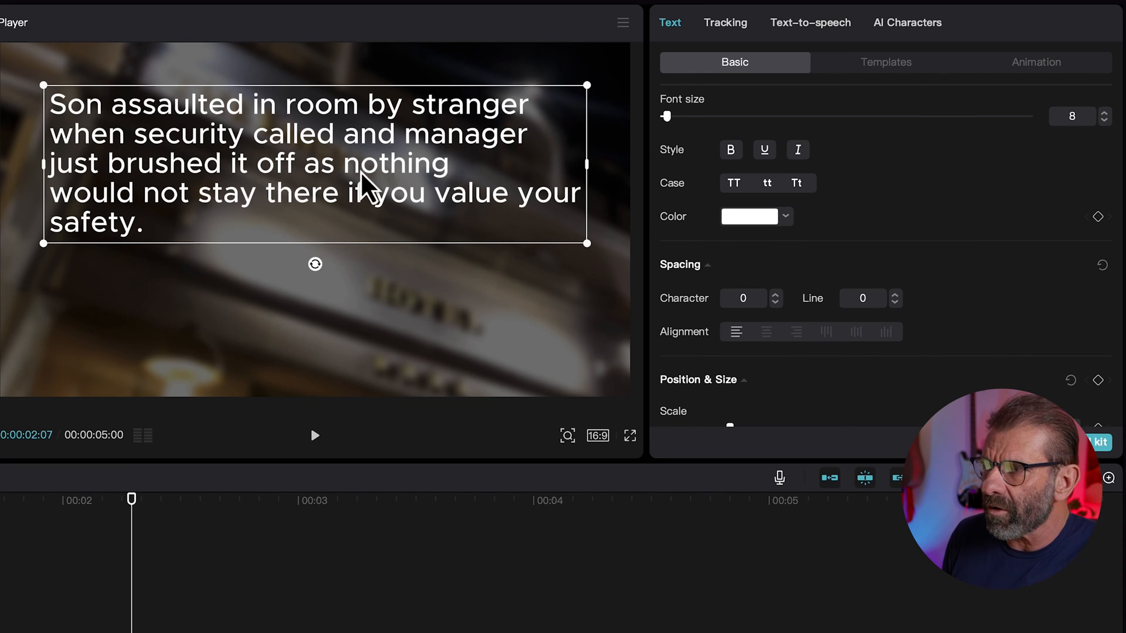
{"action": "mouse_move", "coordinate": [722, 79]}
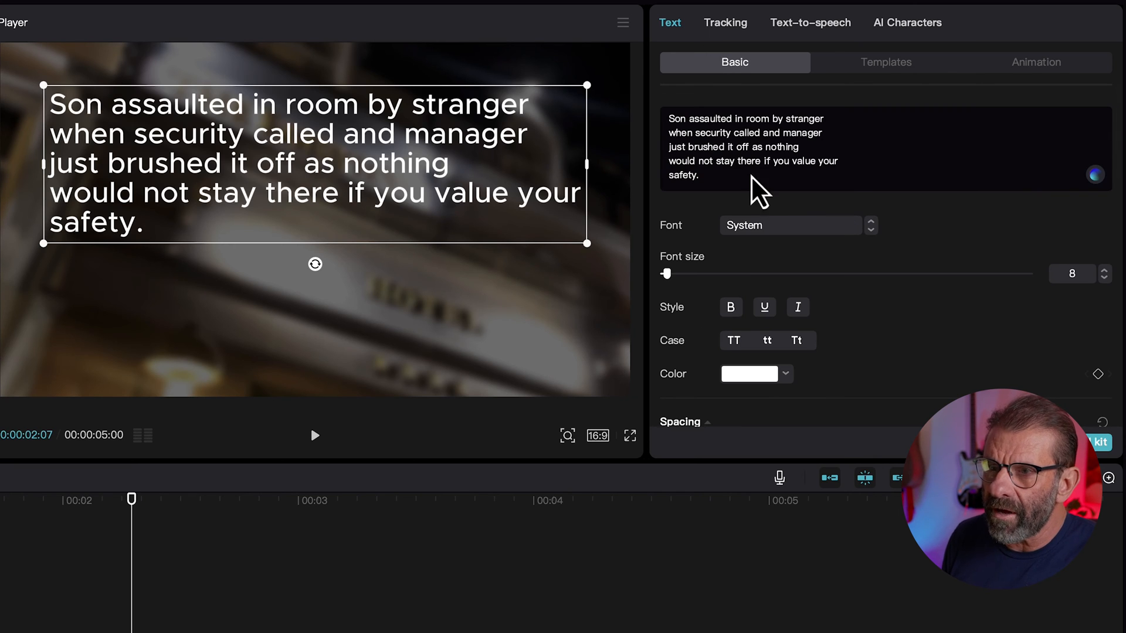
{"action": "mouse_move", "coordinate": [679, 183]}
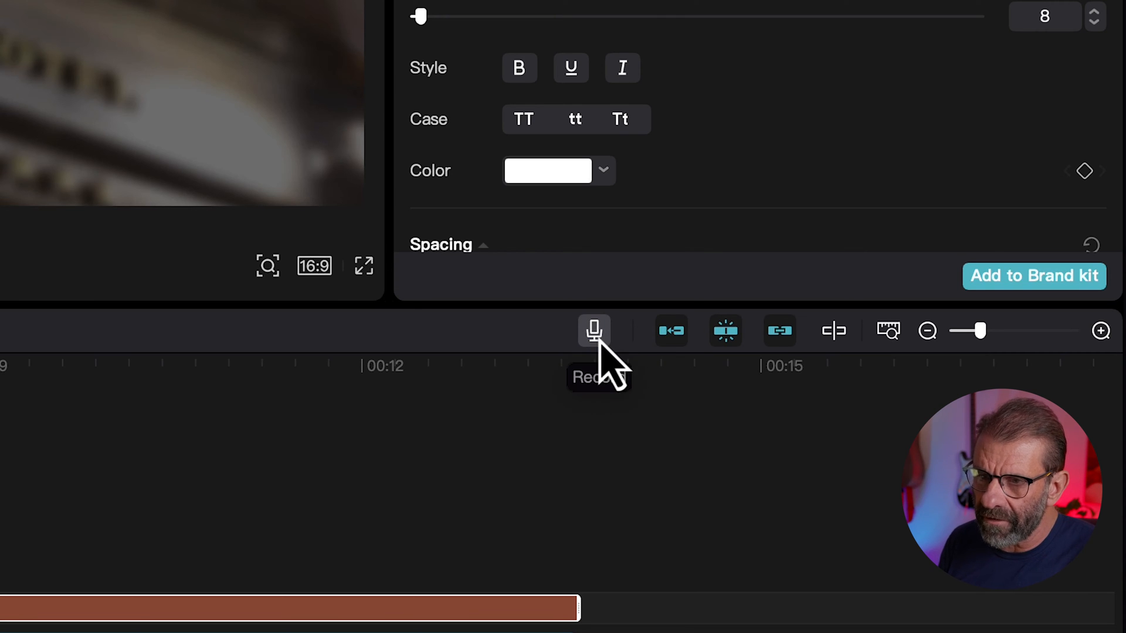
Step: Record a voice-over from the MIC input onto its own audio track
{"action": "left_click", "coordinate": [593, 331]}
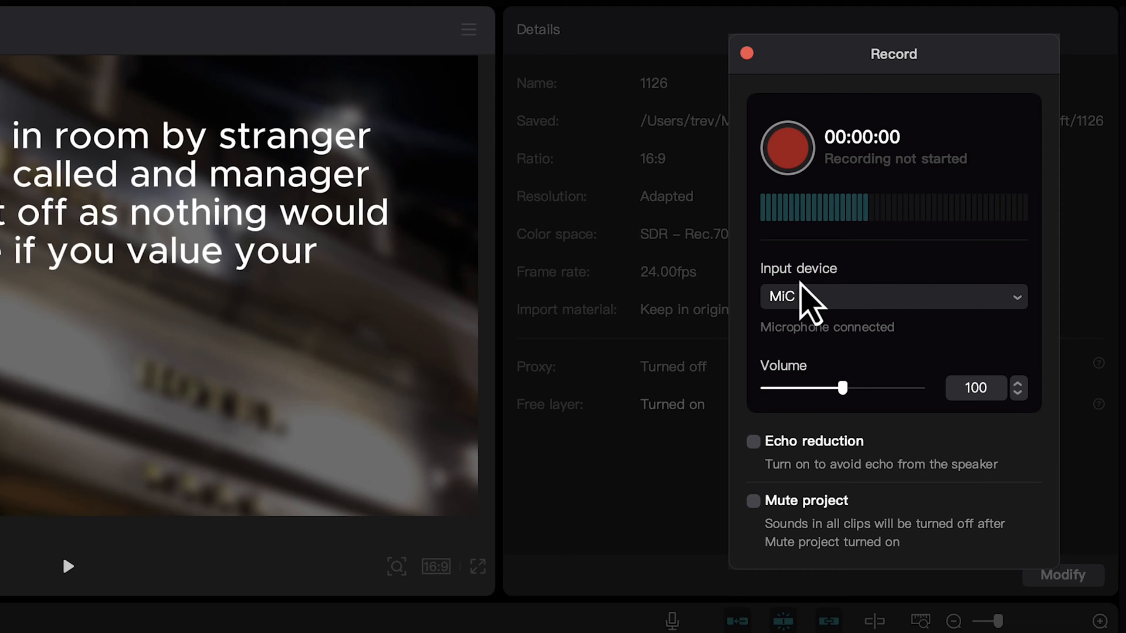
{"action": "left_click", "coordinate": [894, 297]}
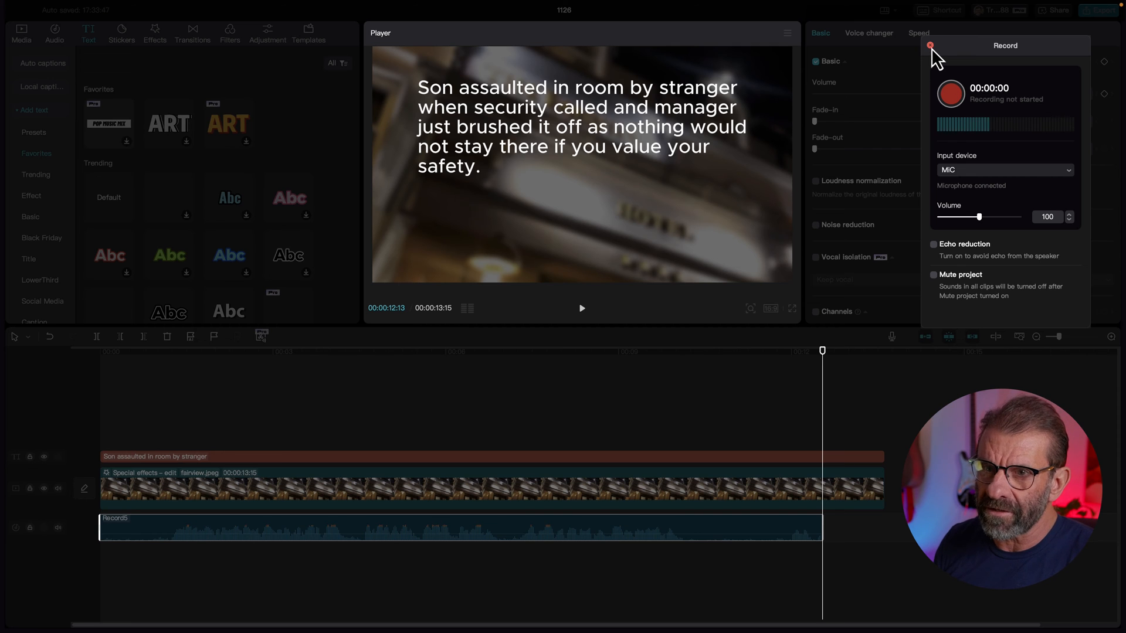
{"action": "left_click", "coordinate": [931, 46]}
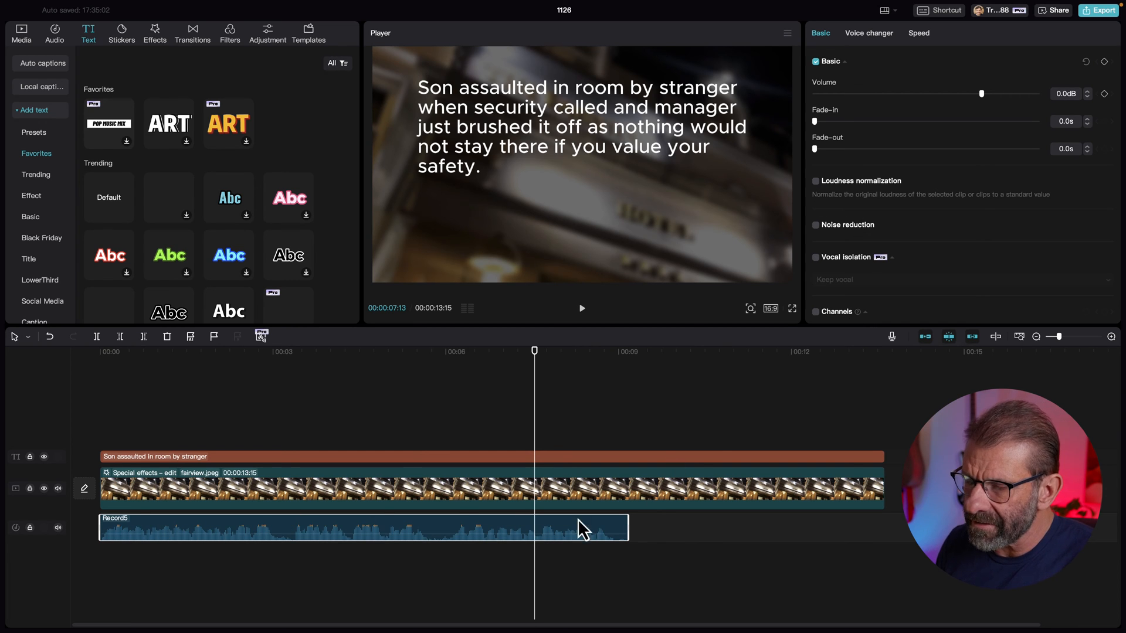
Step: Turn on Loudness normalization for the Record5 clip and preview the result
{"action": "left_click", "coordinate": [815, 181]}
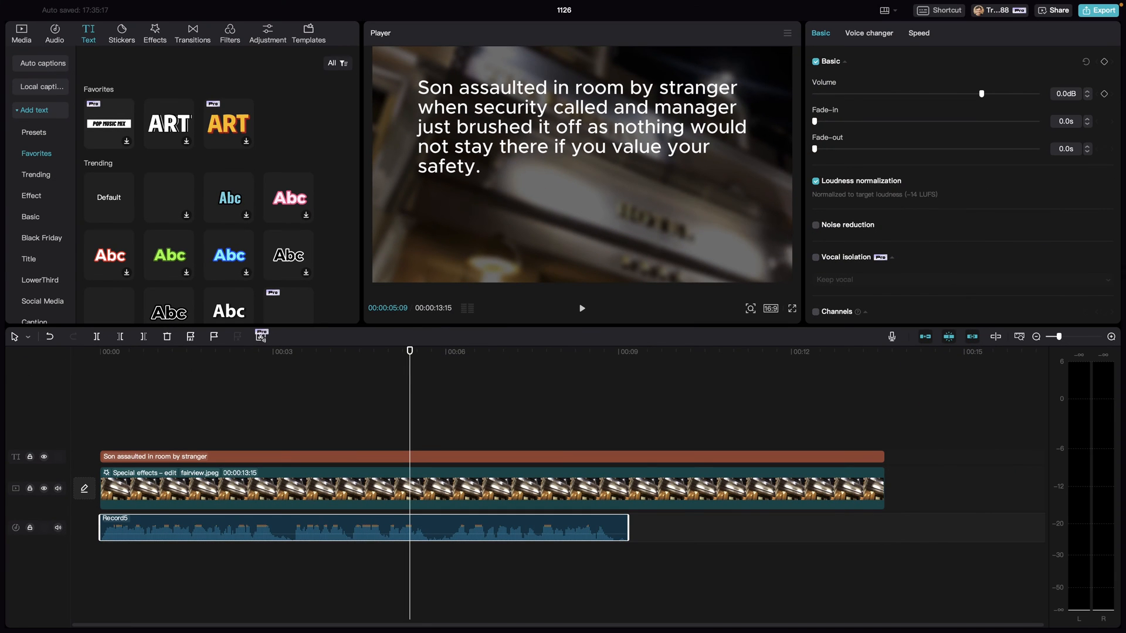
{"action": "mouse_move", "coordinate": [1082, 404]}
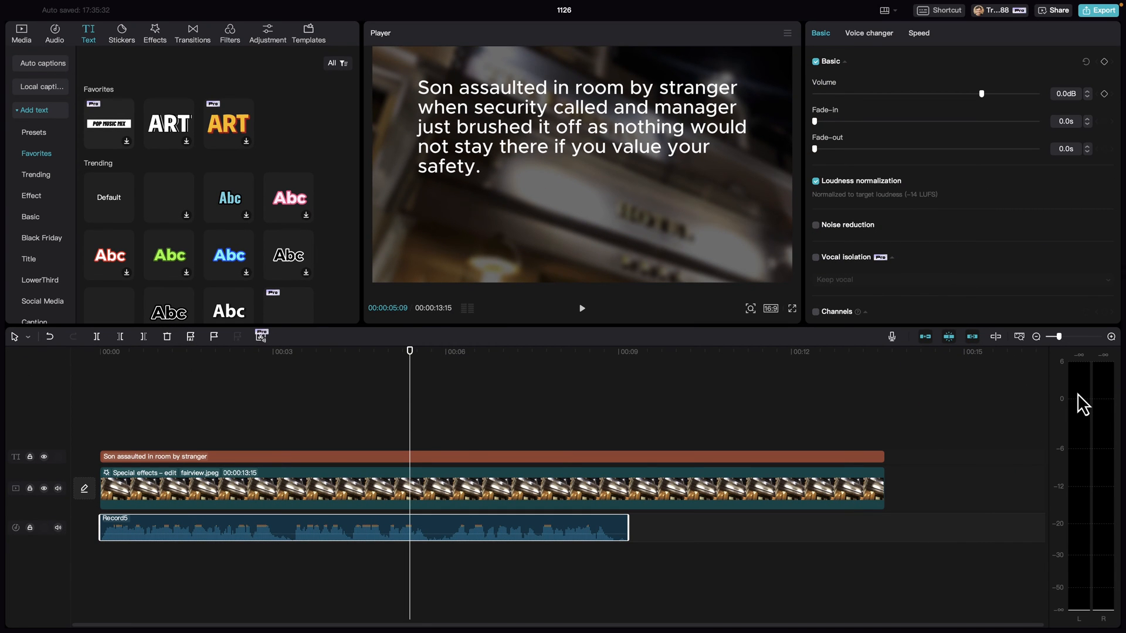
{"action": "left_click", "coordinate": [582, 308]}
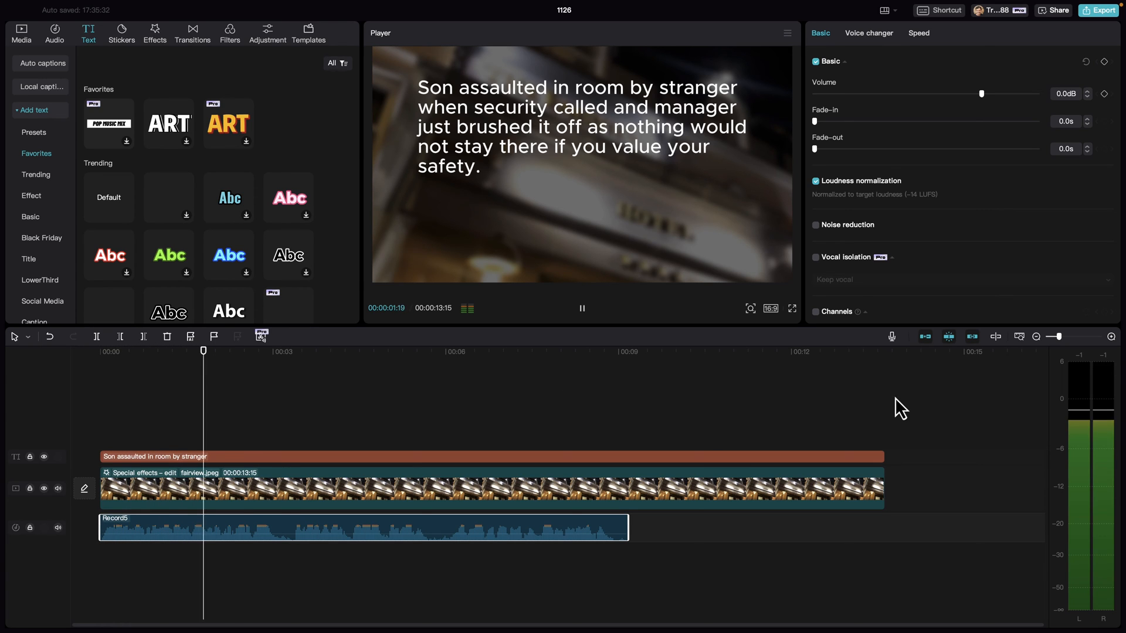
{"action": "left_click", "coordinate": [582, 308]}
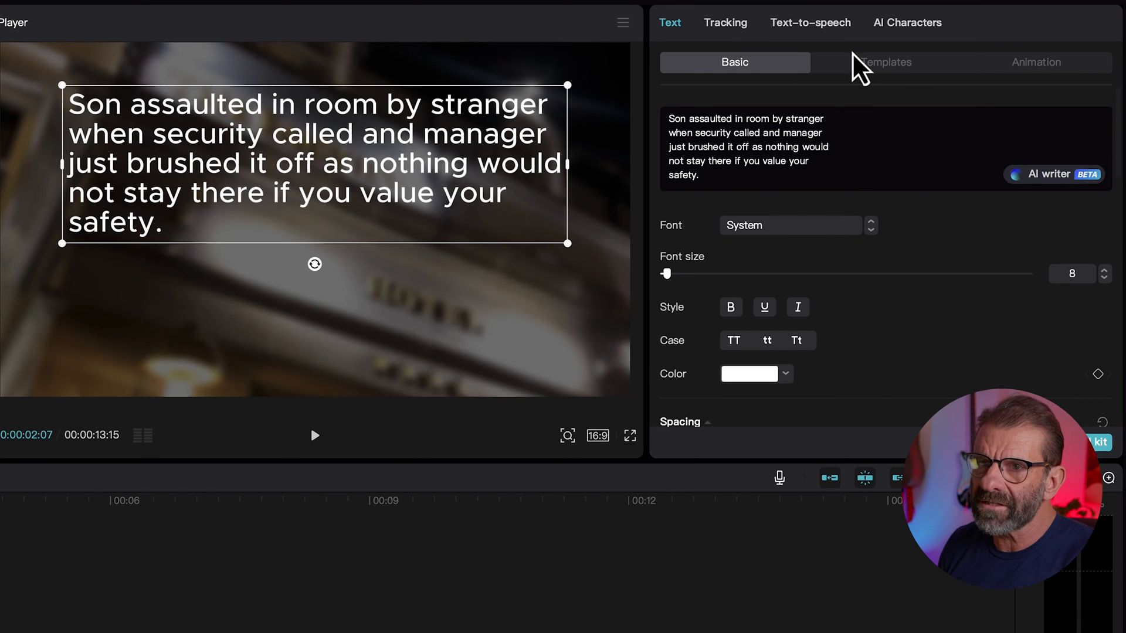
Step: Give the review text the 'Type 1' entrance animation with a longer duration
{"action": "left_click", "coordinate": [1035, 63]}
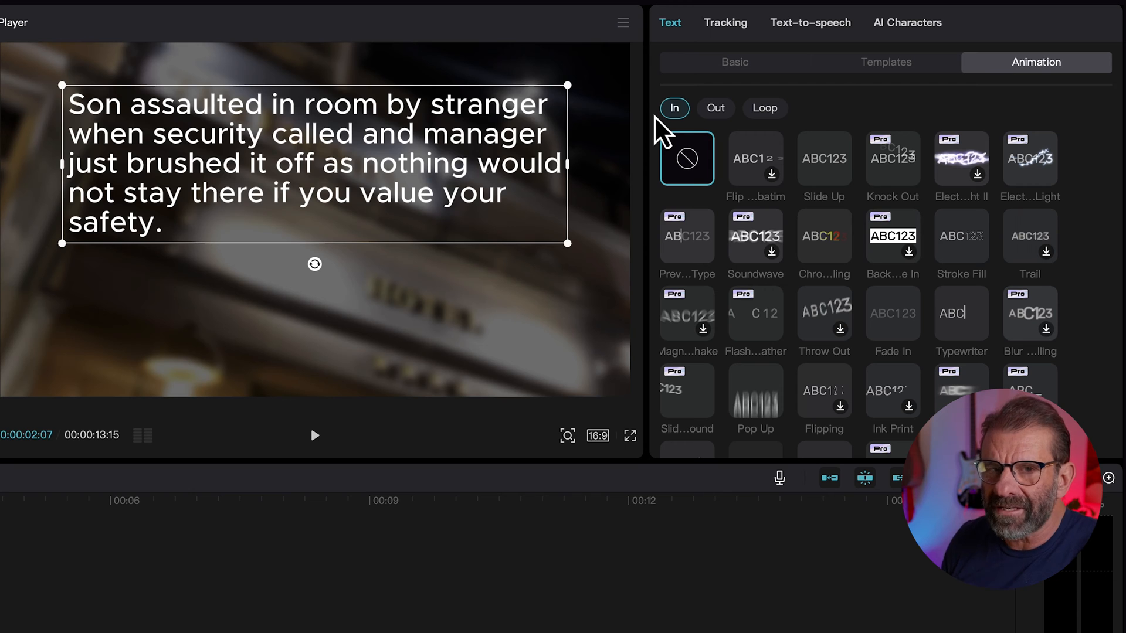
{"action": "mouse_move", "coordinate": [765, 122]}
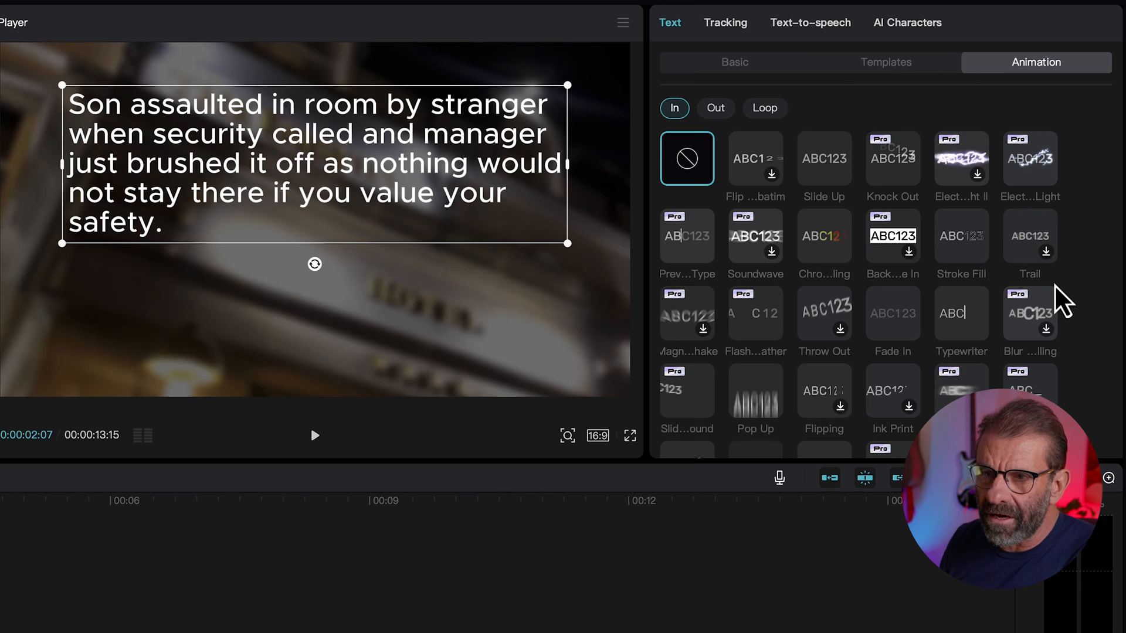
{"action": "scroll", "scroll_direction": "down", "scroll_amount": 3}
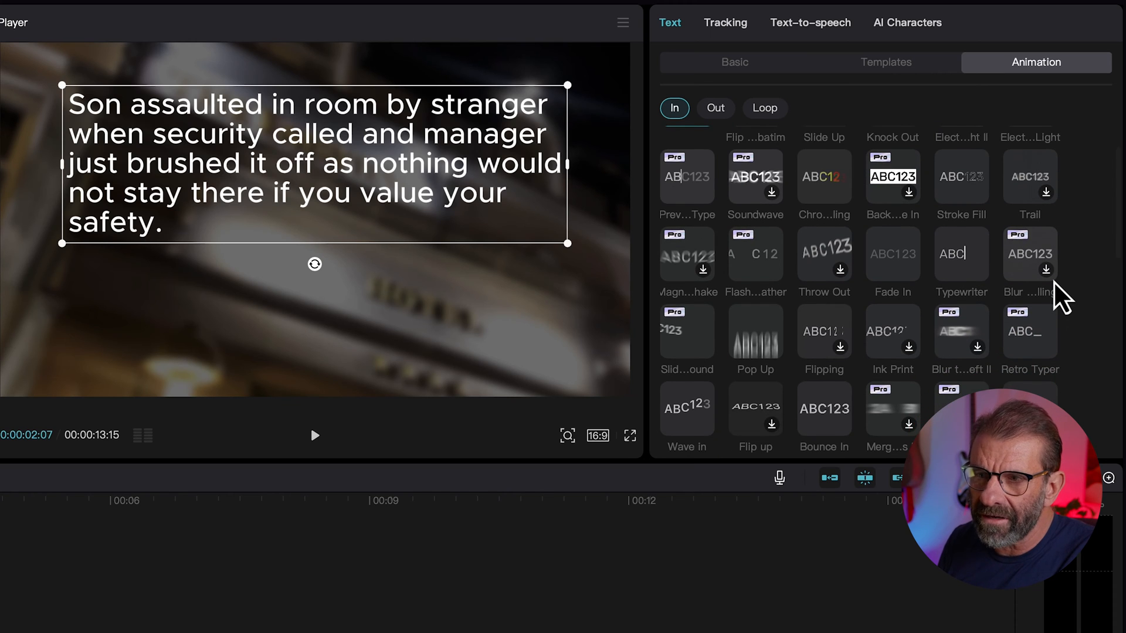
{"action": "scroll", "scroll_direction": "down", "scroll_amount": 3}
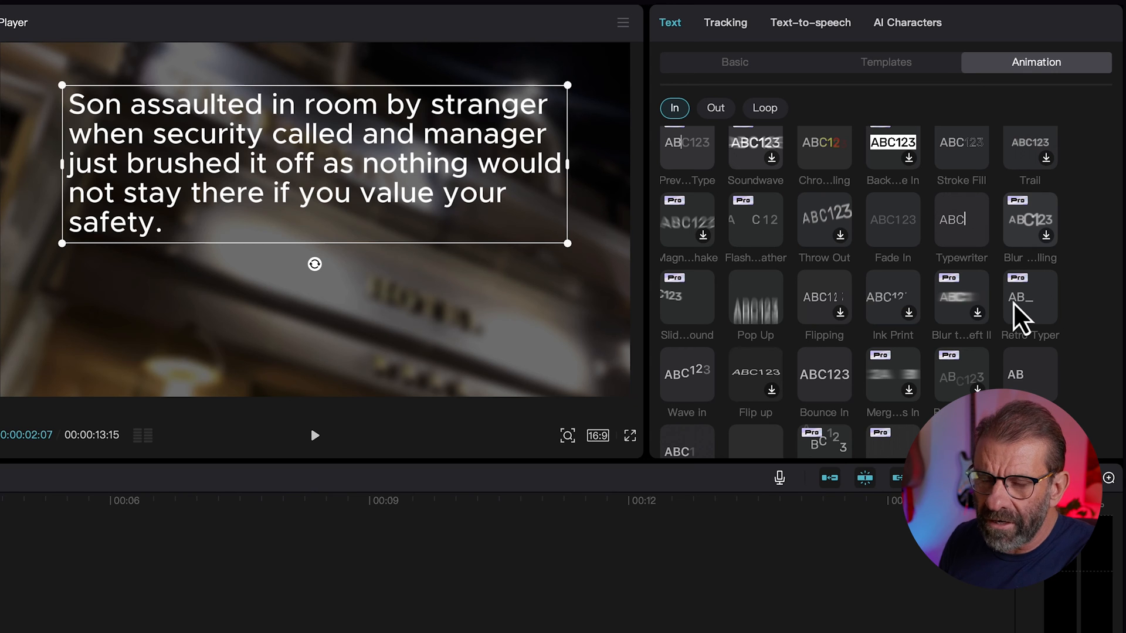
{"action": "scroll", "scroll_direction": "down", "scroll_amount": 3}
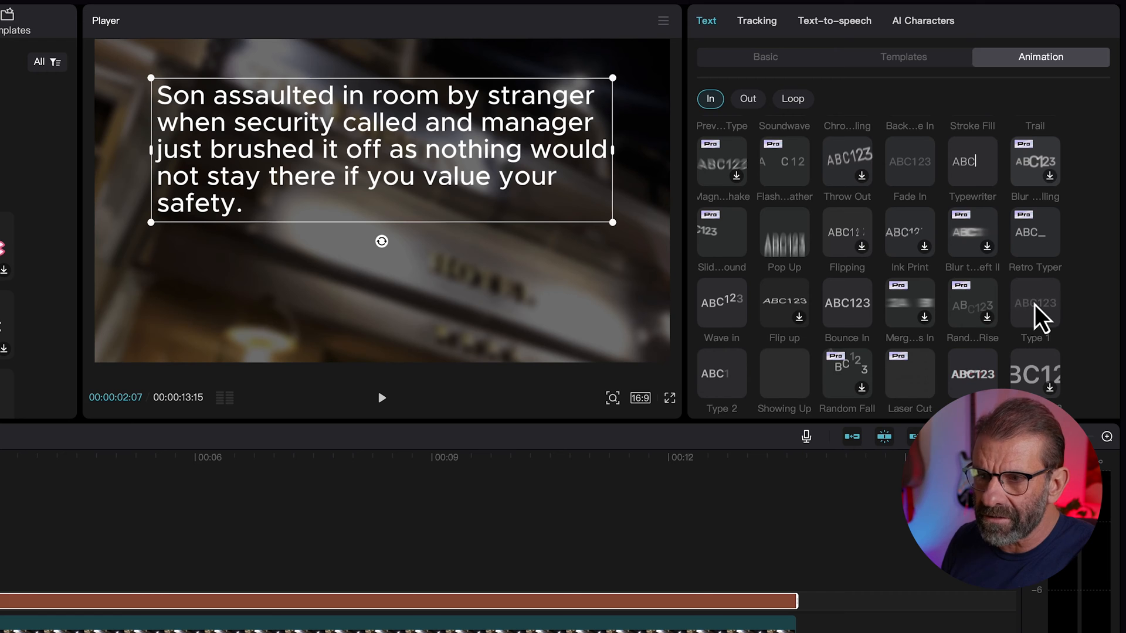
{"action": "left_click", "coordinate": [1034, 331]}
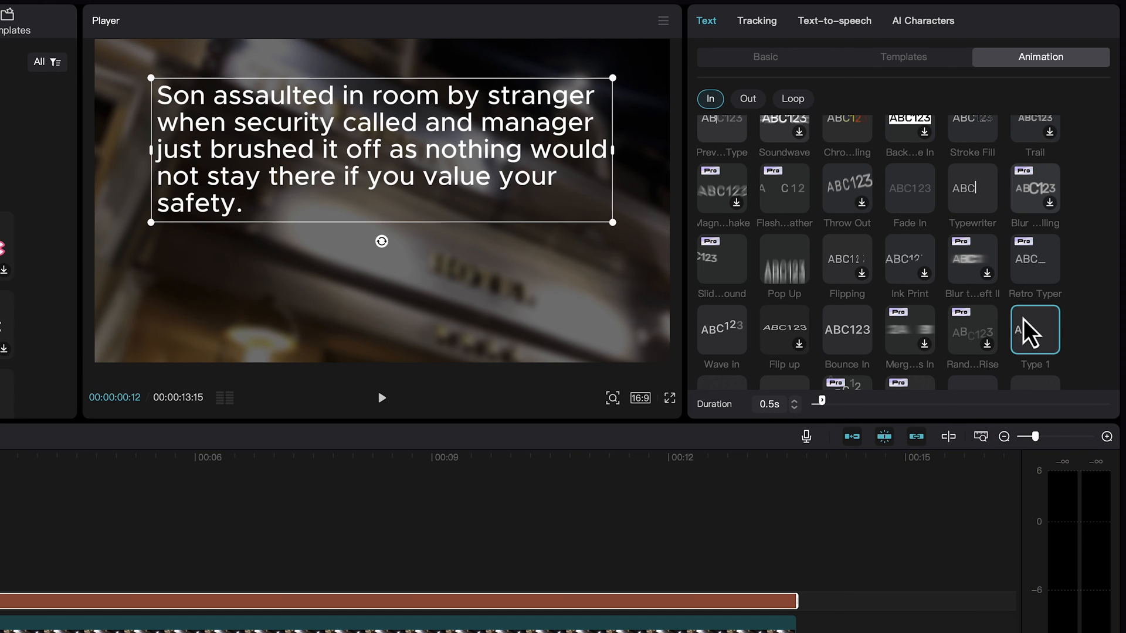
{"action": "left_click_drag", "start_coordinate": [816, 401], "coordinate": [943, 401]}
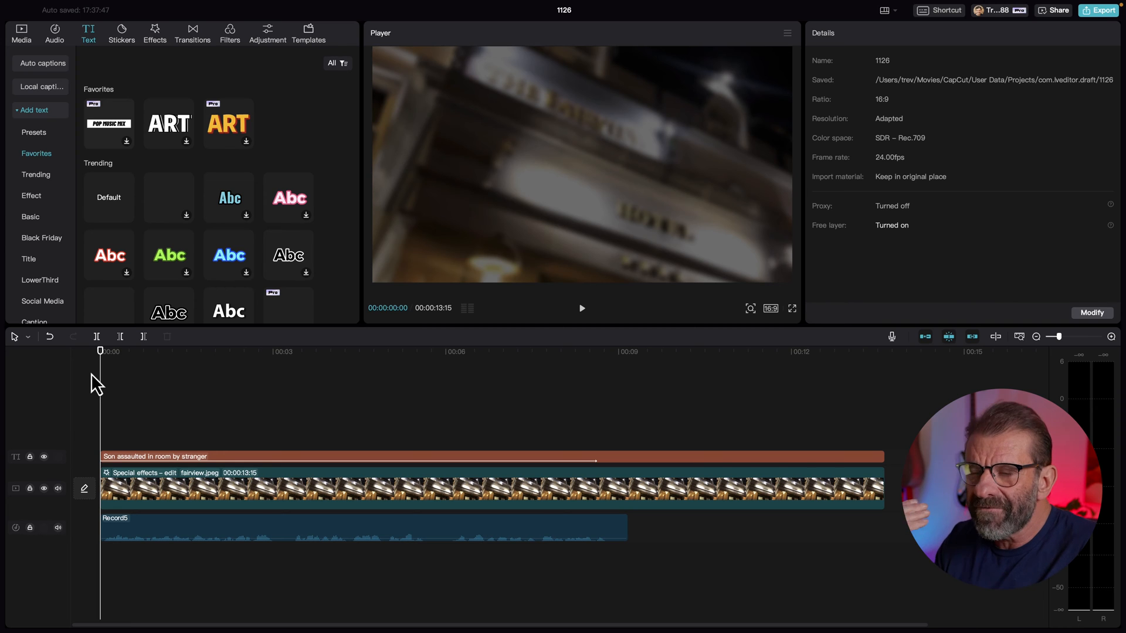
Step: Scrub the timeline to find where the typing reaches the split point
{"action": "left_click", "coordinate": [581, 309]}
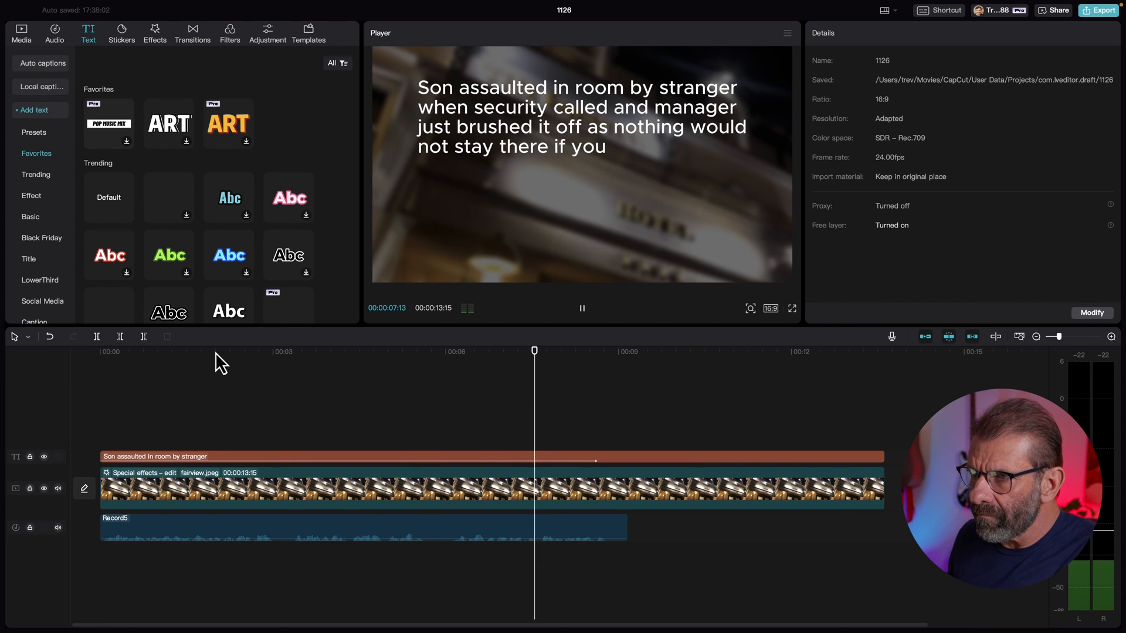
{"action": "left_click", "coordinate": [582, 308]}
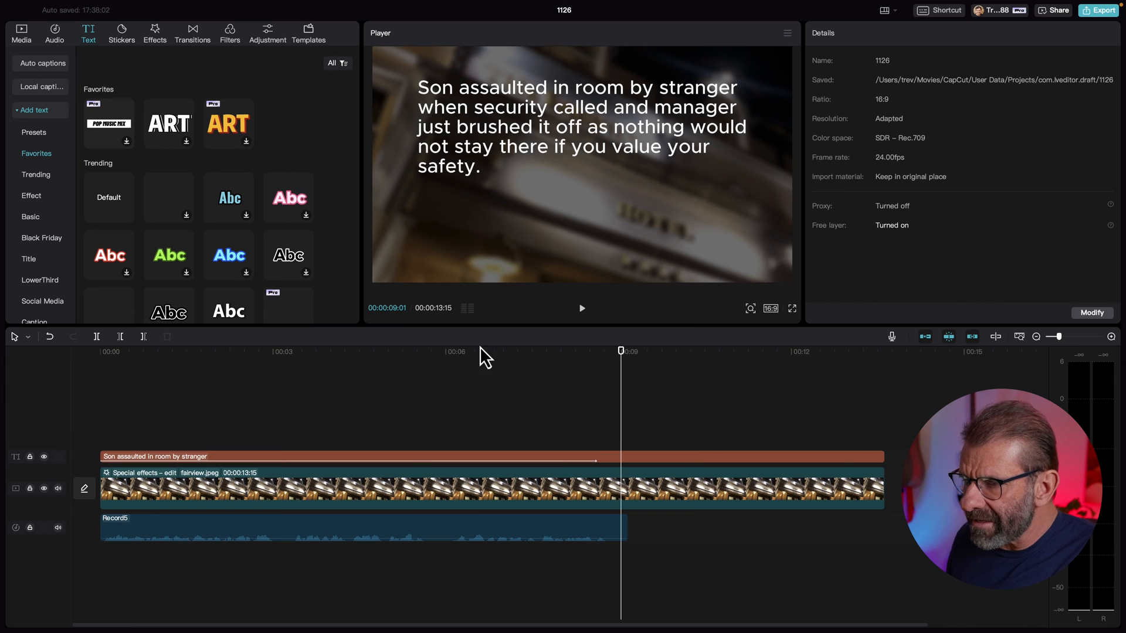
{"action": "left_click_drag", "start_coordinate": [622, 350], "coordinate": [441, 351]}
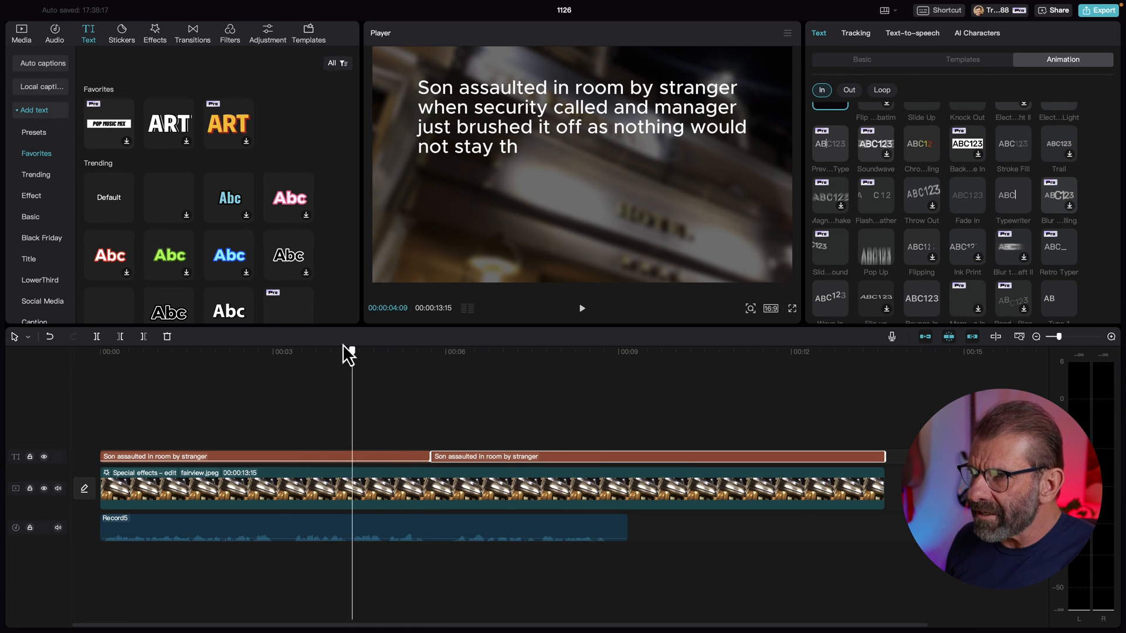
{"action": "left_click_drag", "start_coordinate": [350, 360], "coordinate": [402, 360]}
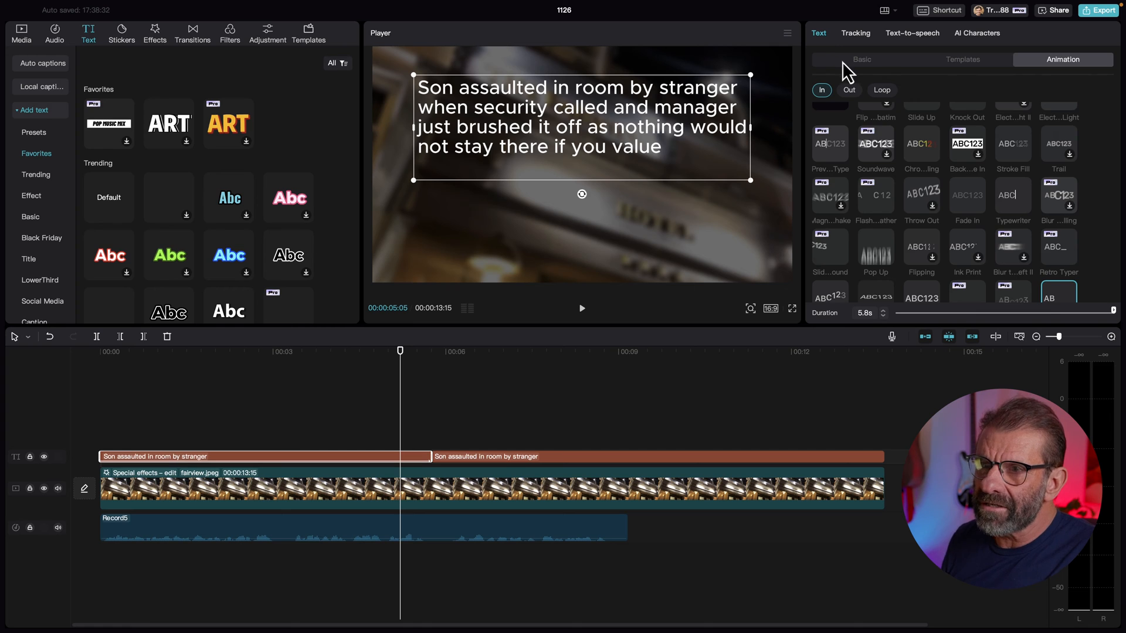
Step: Edit each split clip's wording in the Basic panel and check the typing at the split
{"action": "left_click", "coordinate": [861, 60]}
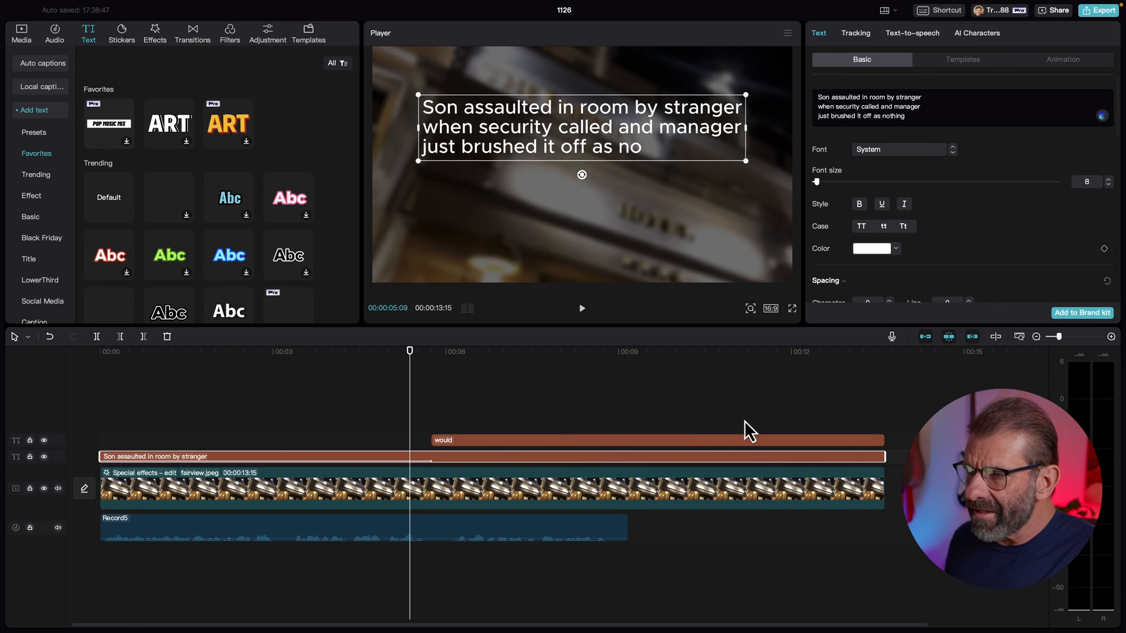
{"action": "mouse_move", "coordinate": [406, 355]}
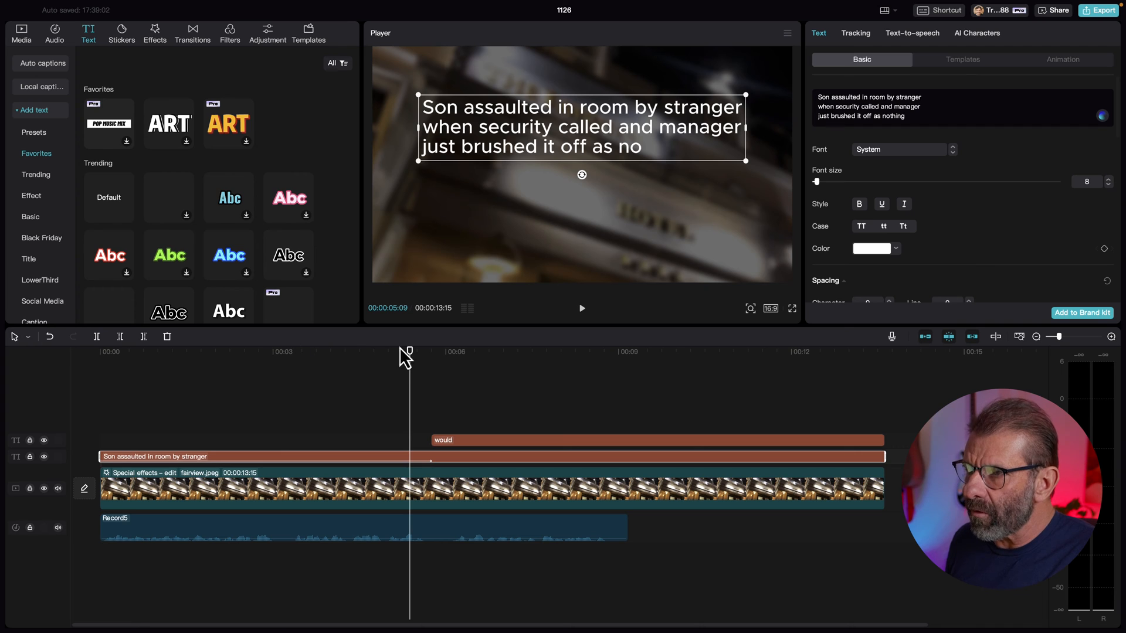
{"action": "mouse_move", "coordinate": [460, 352]}
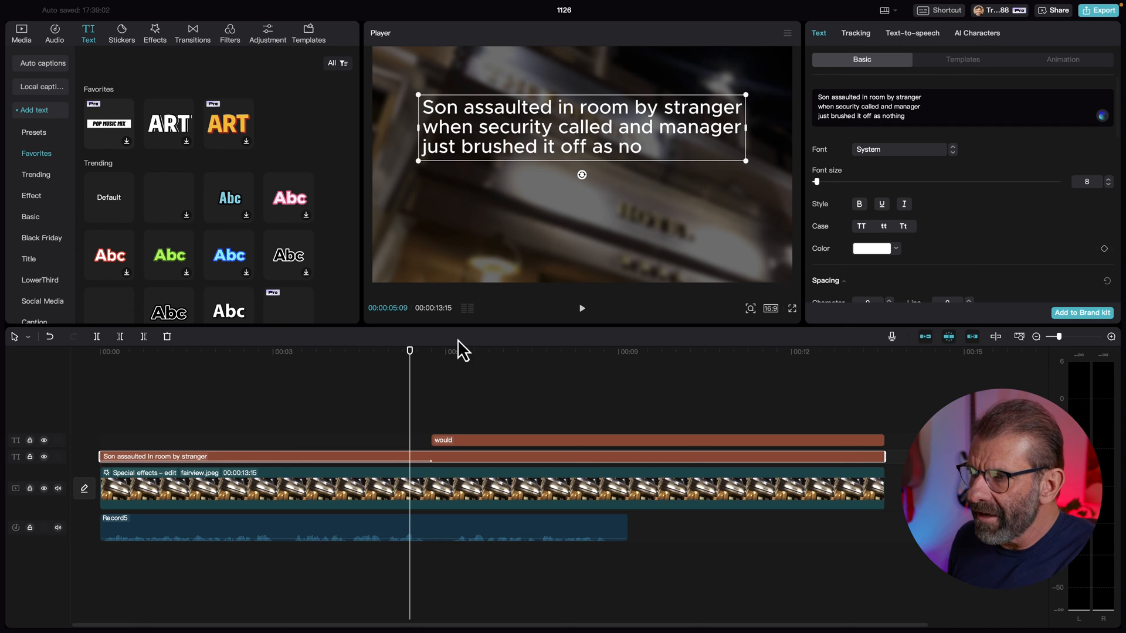
{"action": "left_click_drag", "start_coordinate": [410, 351], "coordinate": [386, 351]}
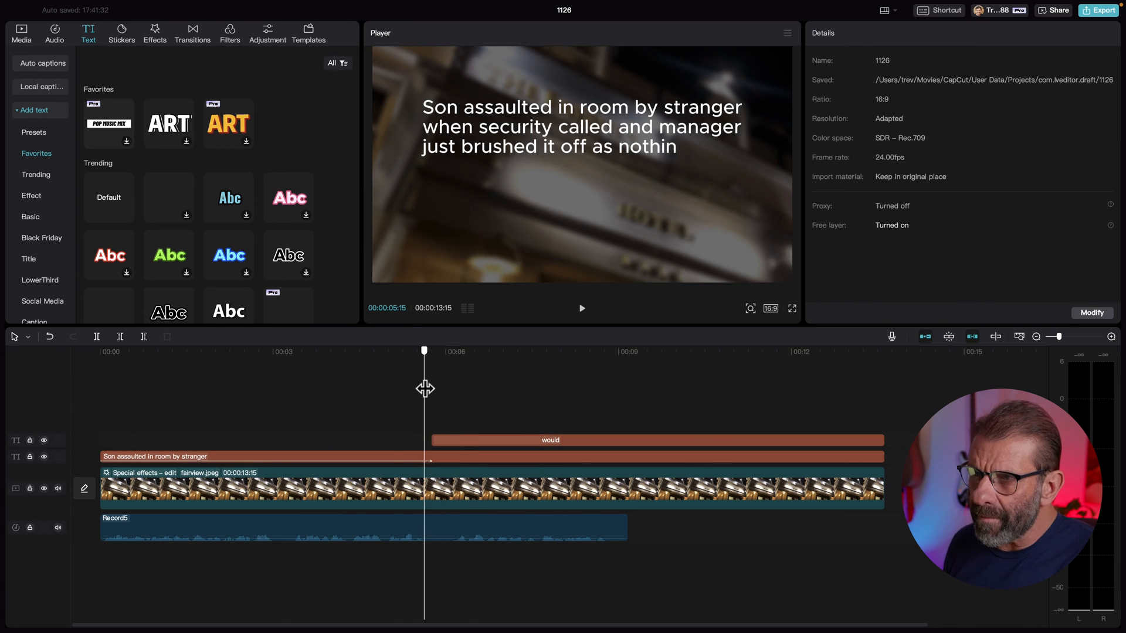
Step: Give the 'would' text clip a Fade In entrance lasting about 2.7 seconds
{"action": "left_click", "coordinate": [321, 351]}
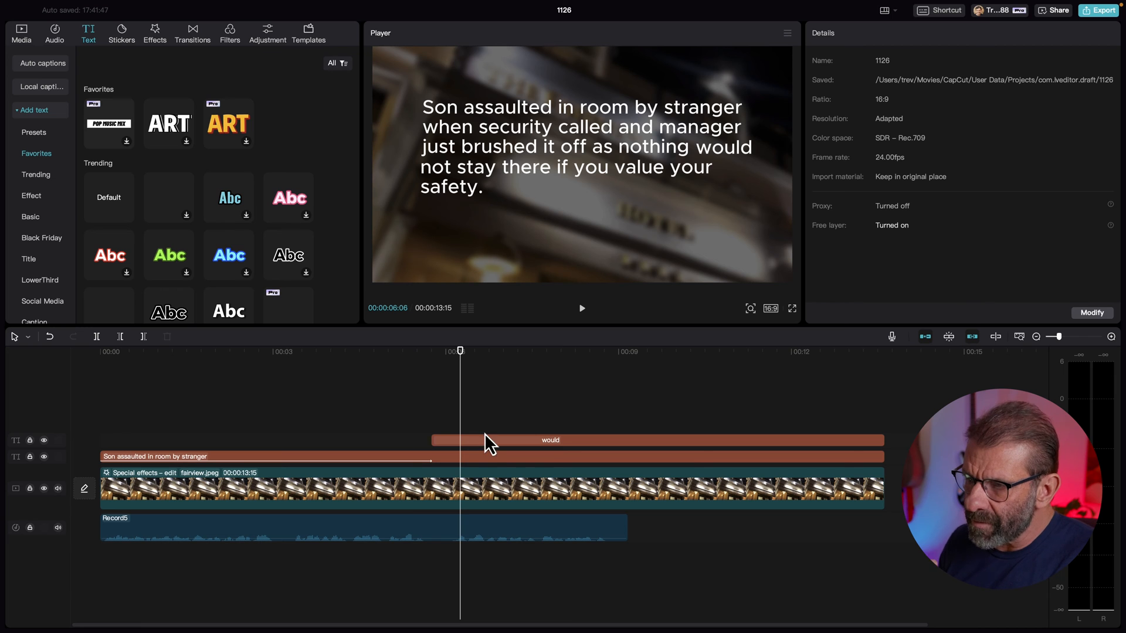
{"action": "left_click", "coordinate": [550, 439]}
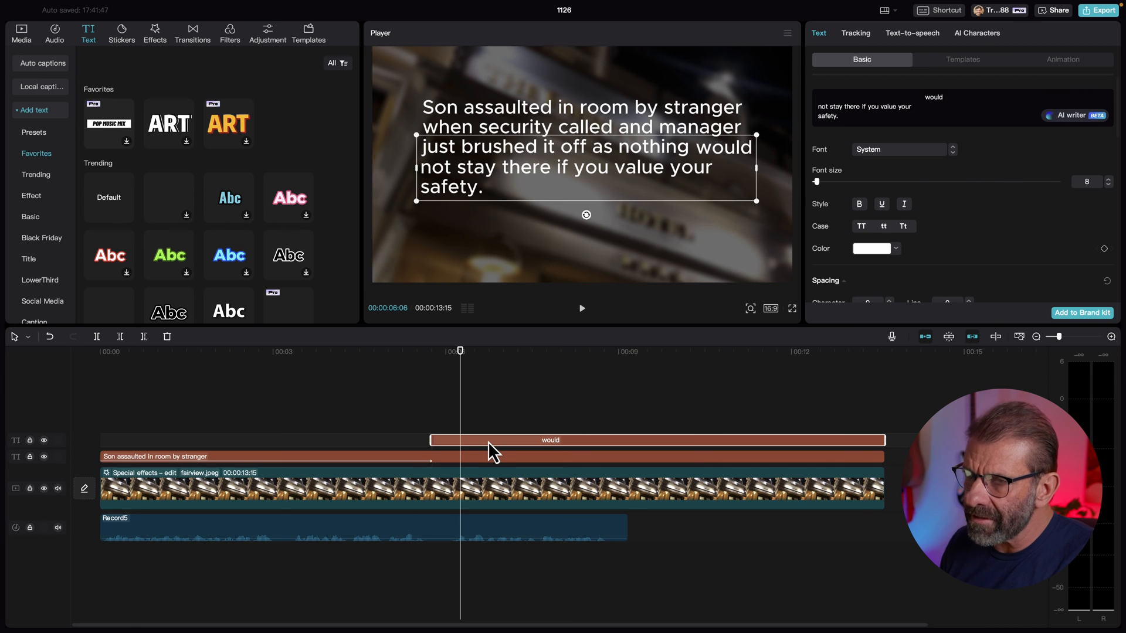
{"action": "left_click", "coordinate": [1063, 59]}
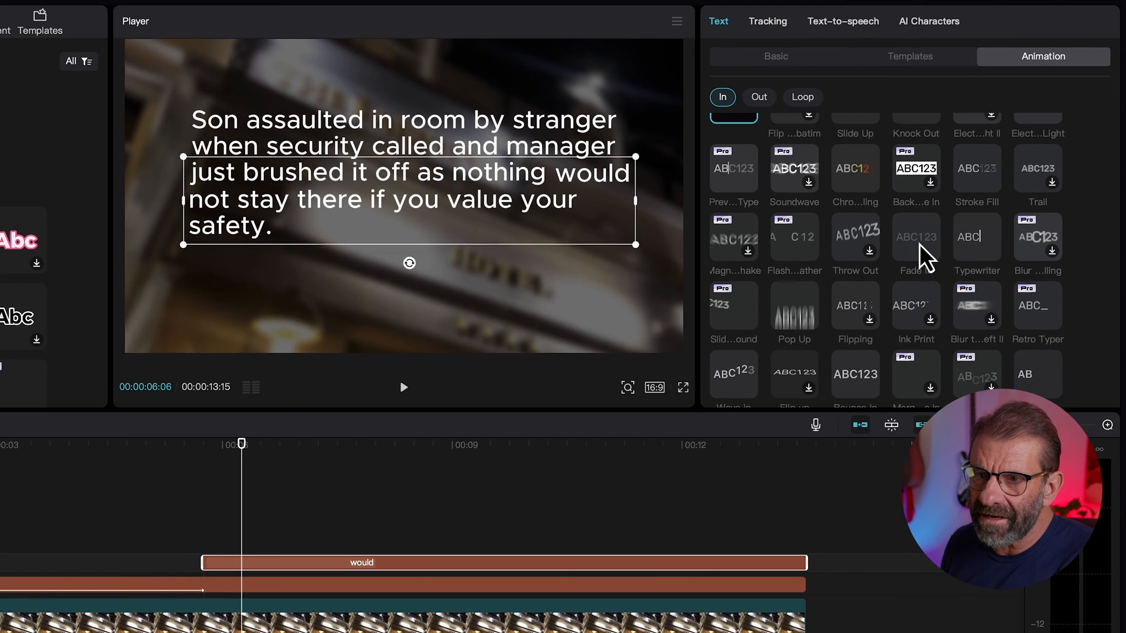
{"action": "left_click", "coordinate": [916, 238]}
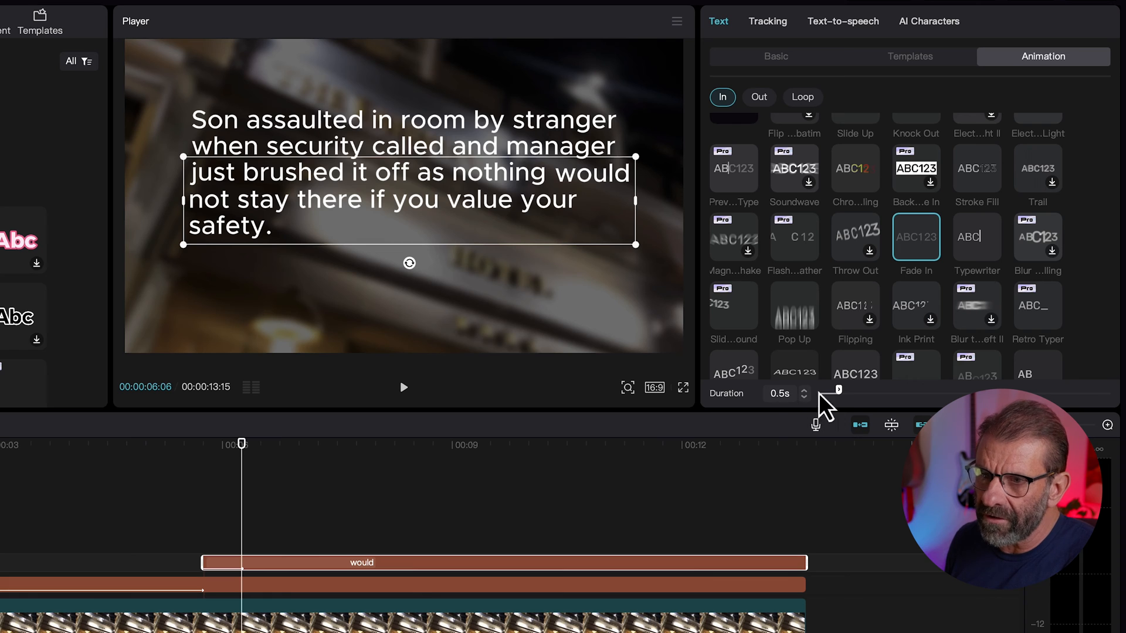
{"action": "left_click_drag", "start_coordinate": [838, 390], "coordinate": [903, 389]}
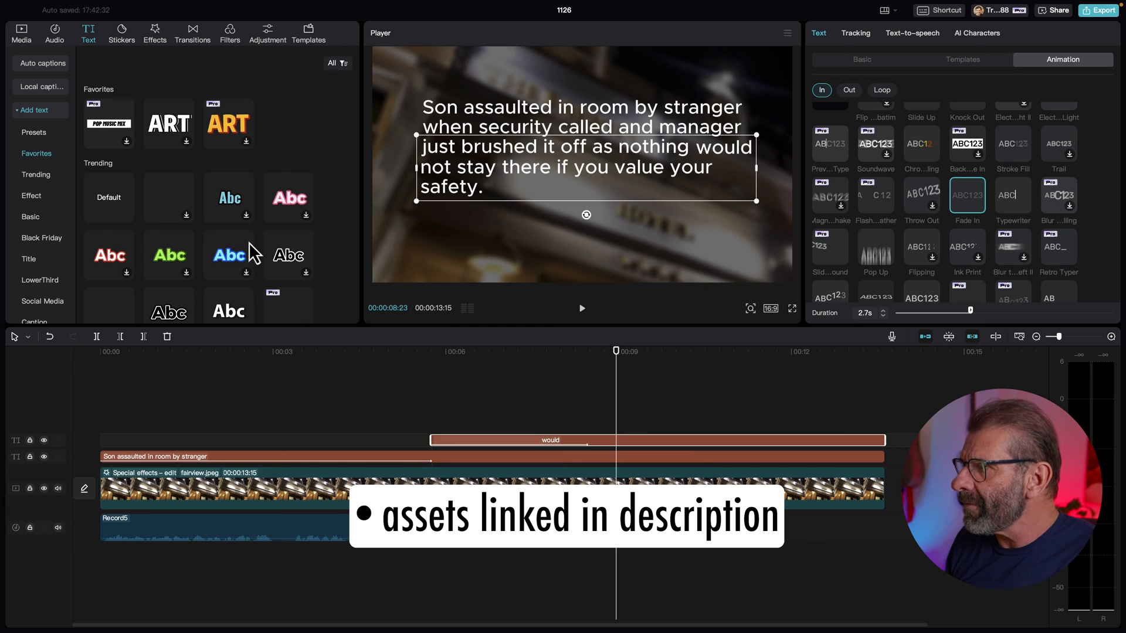
Step: Stretch the grey and green stars clips to end with the video
{"action": "left_click", "coordinate": [21, 33]}
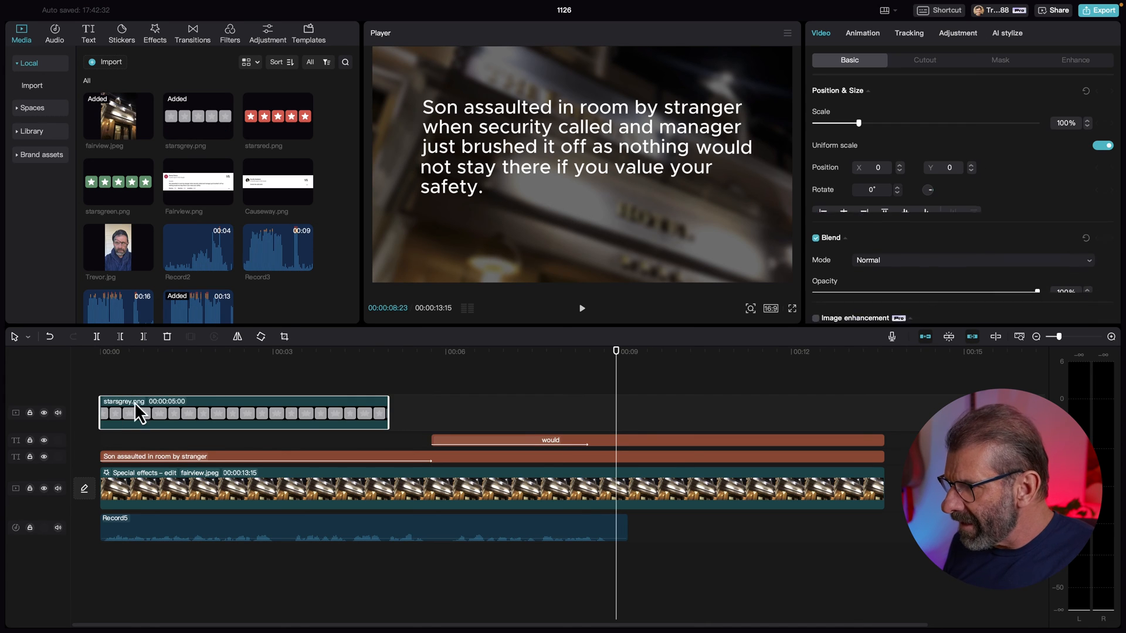
{"action": "left_click_drag", "start_coordinate": [388, 413], "coordinate": [904, 413]}
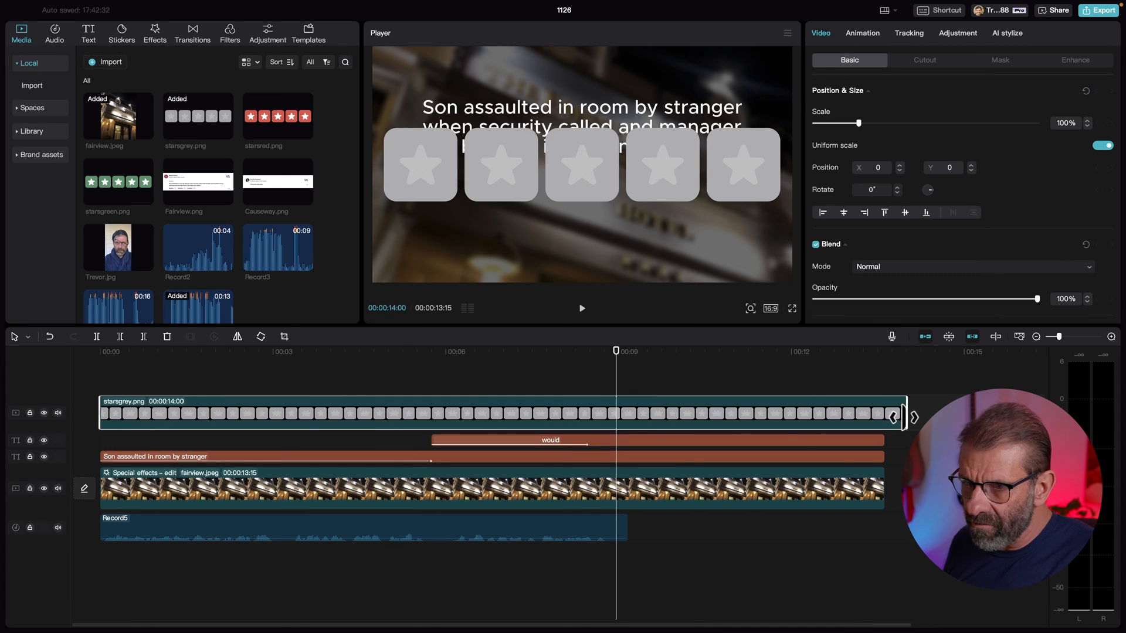
{"action": "left_click_drag", "start_coordinate": [894, 417], "coordinate": [883, 418]}
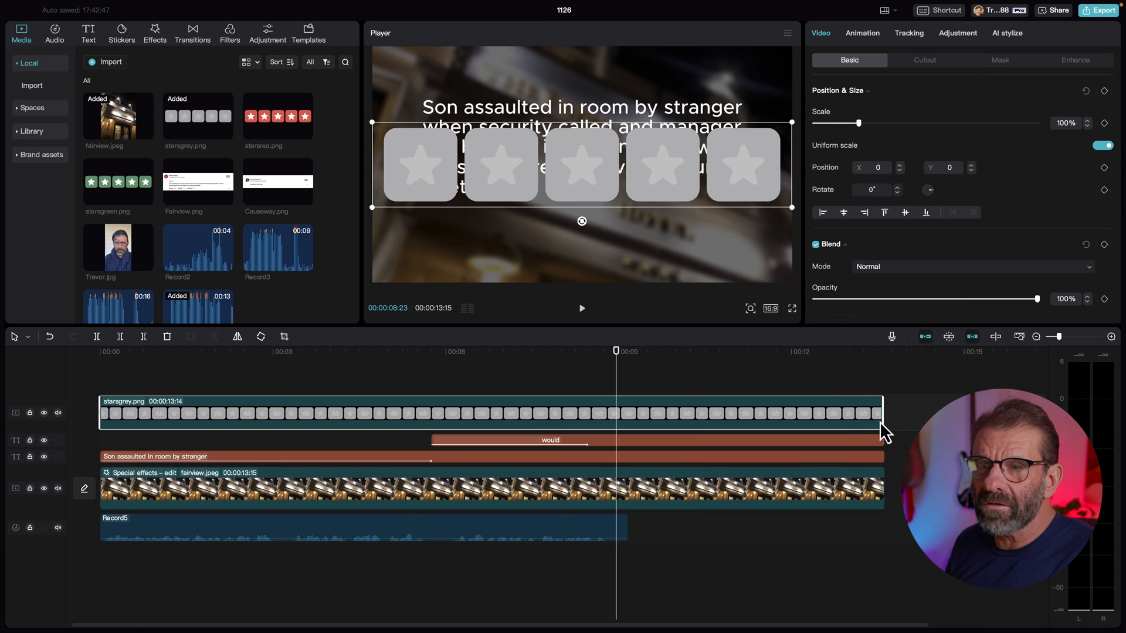
{"action": "mouse_move", "coordinate": [167, 171]}
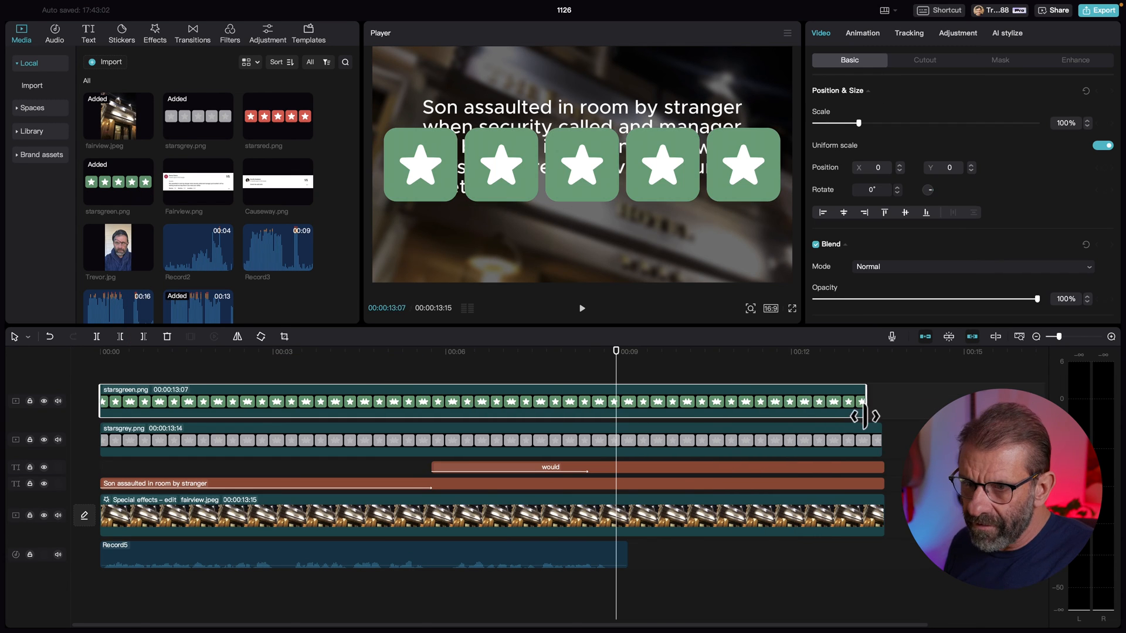
{"action": "left_click_drag", "start_coordinate": [859, 416], "coordinate": [880, 416]}
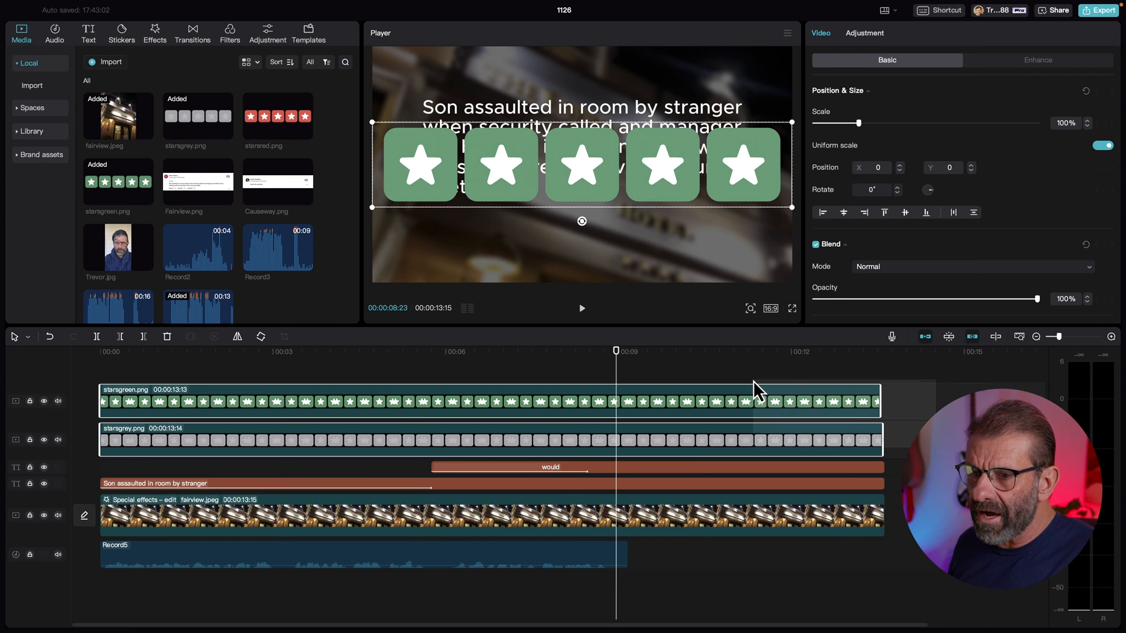
Step: Scale the green stars to 54% and place them below the review text
{"action": "left_click_drag", "start_coordinate": [861, 123], "coordinate": [854, 123]}
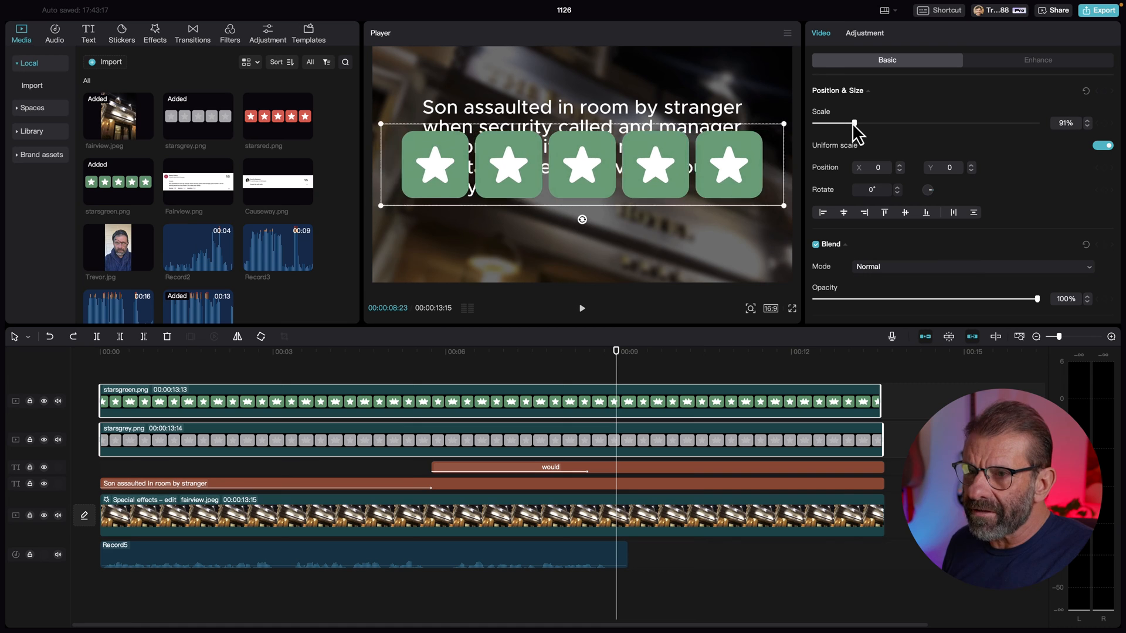
{"action": "left_click_drag", "start_coordinate": [855, 122], "coordinate": [840, 122]}
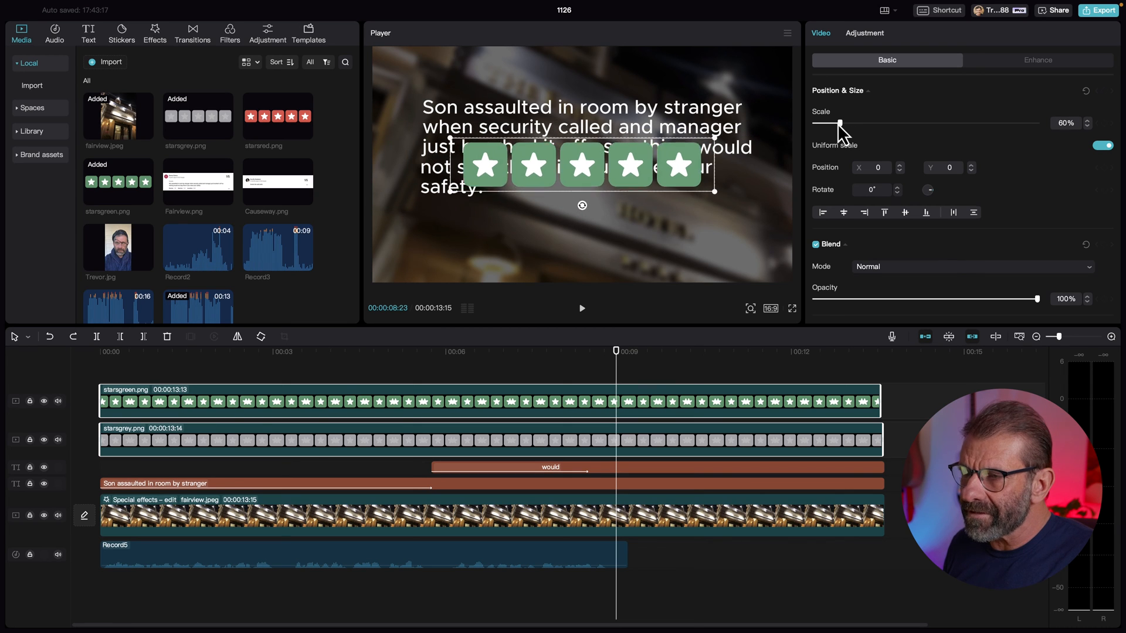
{"action": "left_click_drag", "start_coordinate": [840, 122], "coordinate": [829, 122]}
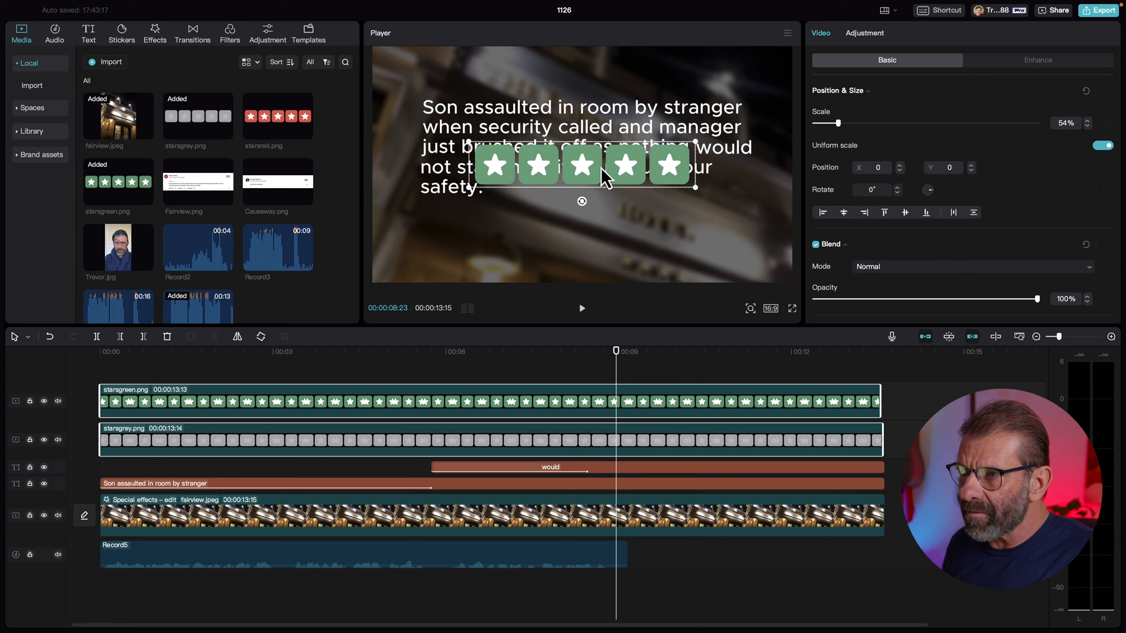
{"action": "left_click_drag", "start_coordinate": [582, 165], "coordinate": [582, 243]}
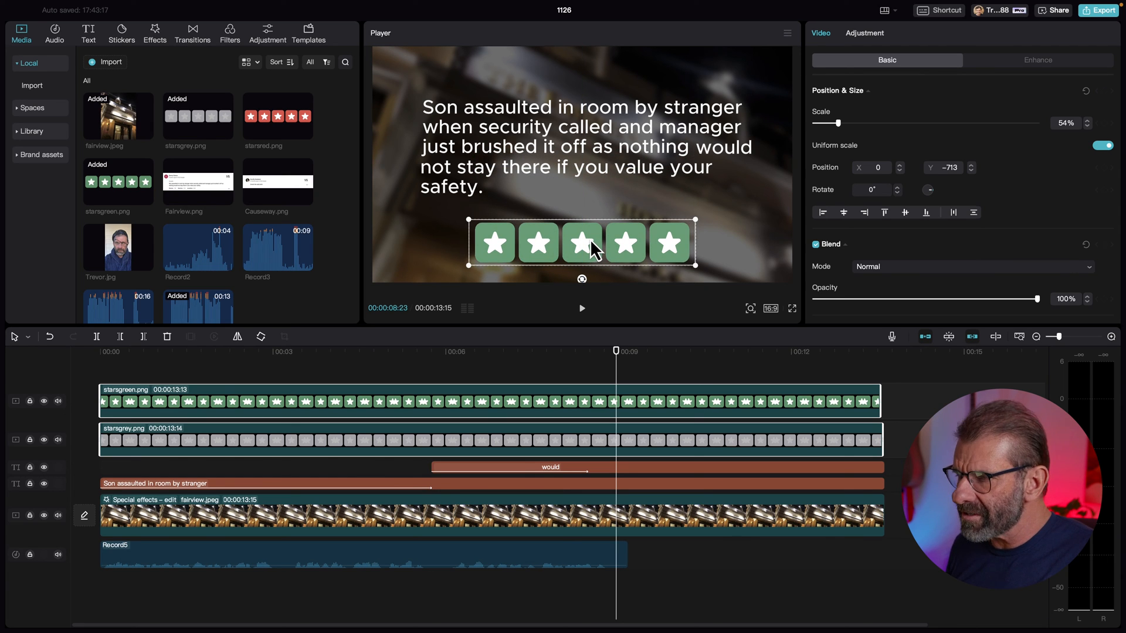
{"action": "left_click_drag", "start_coordinate": [833, 122], "coordinate": [833, 122]}
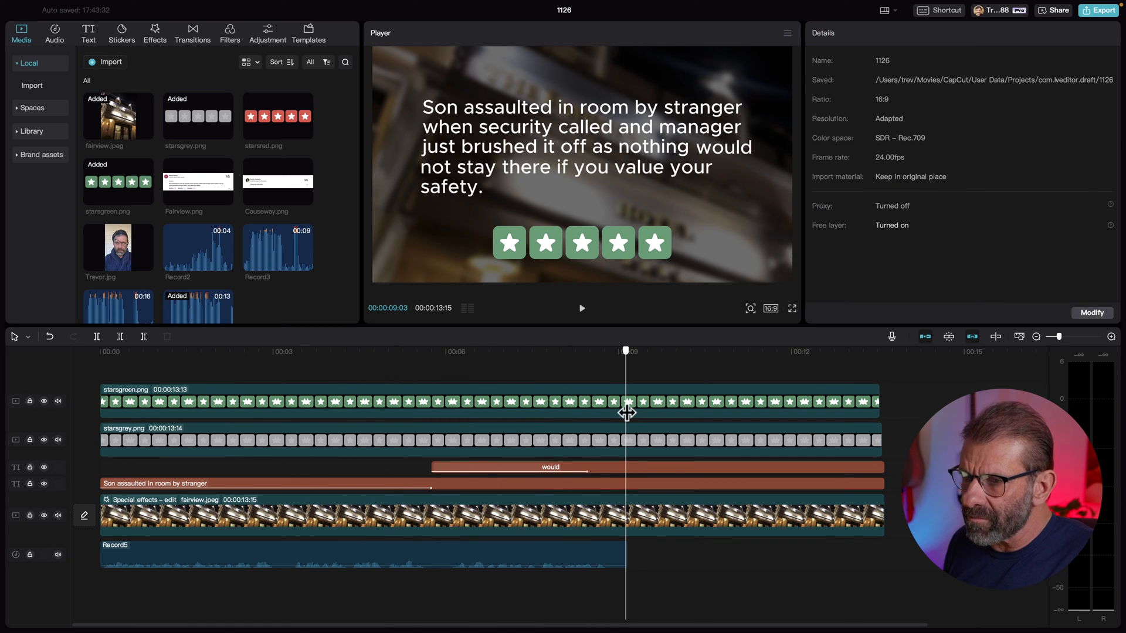
{"action": "mouse_move", "coordinate": [219, 384]}
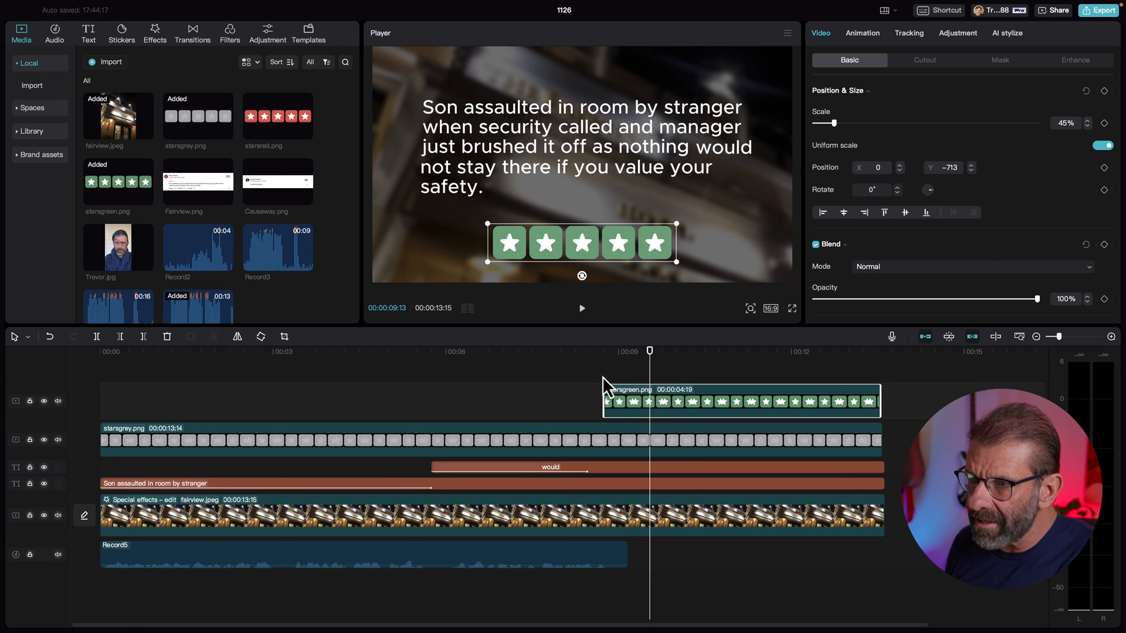
{"action": "mouse_move", "coordinate": [1004, 59]}
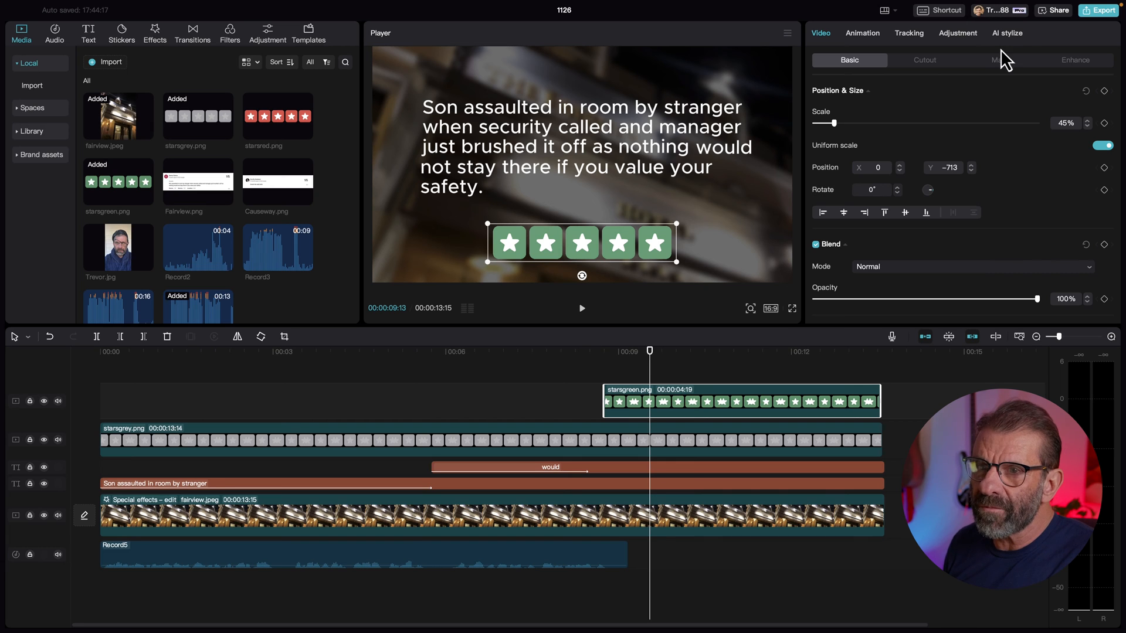
Step: Apply a Rectangle mask to the green stars clip
{"action": "left_click", "coordinate": [1000, 60]}
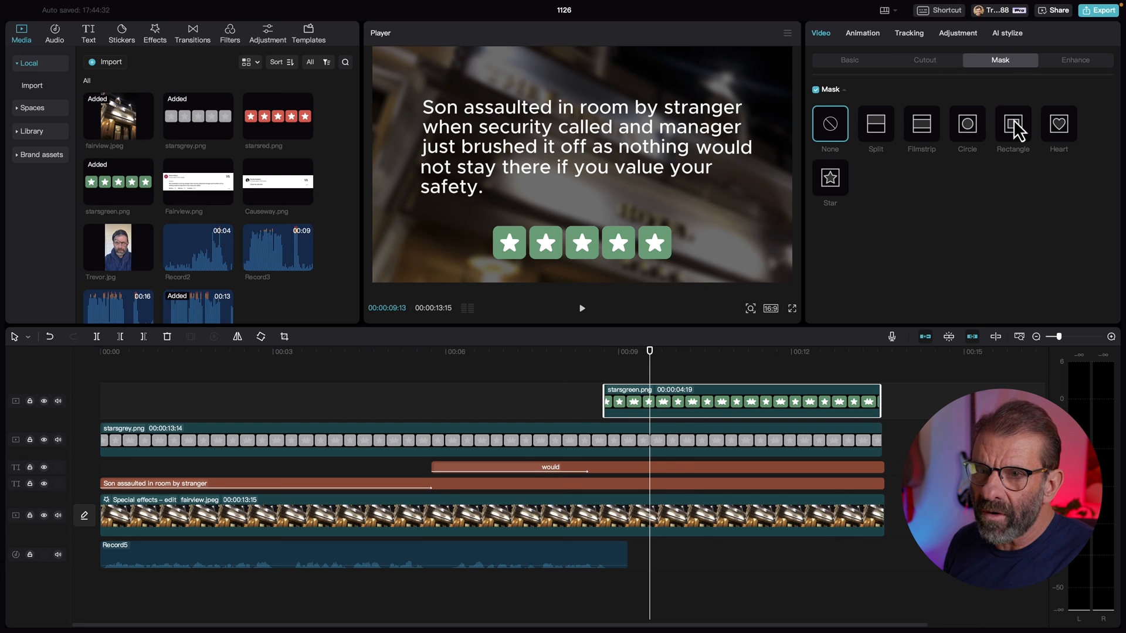
{"action": "left_click", "coordinate": [1012, 123]}
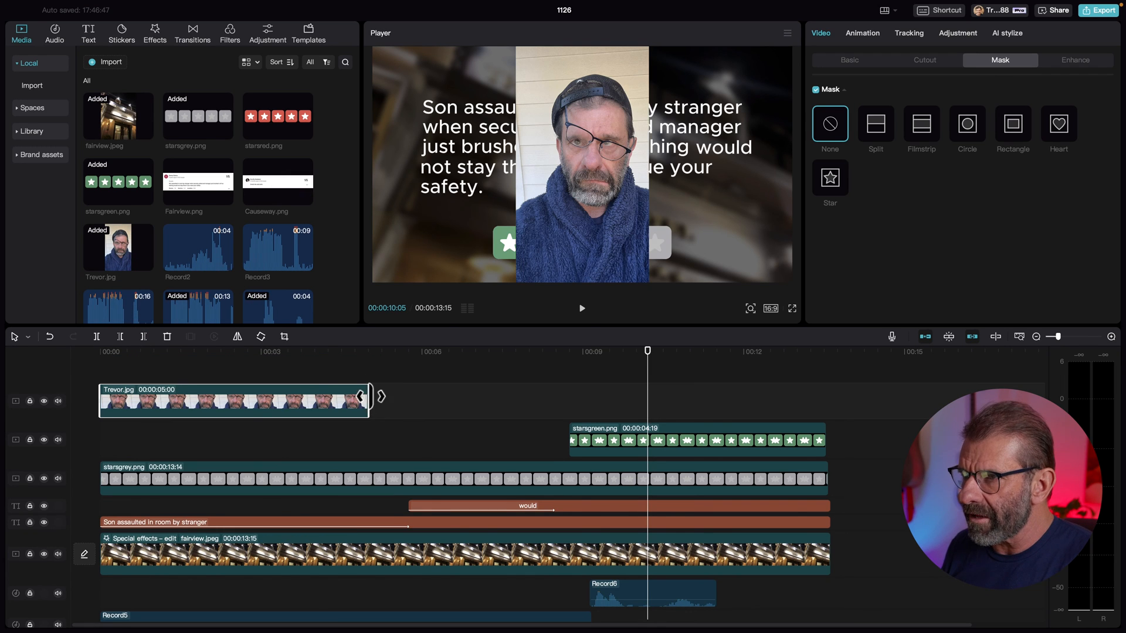
Step: Extend Trevor.jpg across the whole video and crop it with the Circle mask
{"action": "left_click_drag", "start_coordinate": [361, 397], "coordinate": [826, 398]}
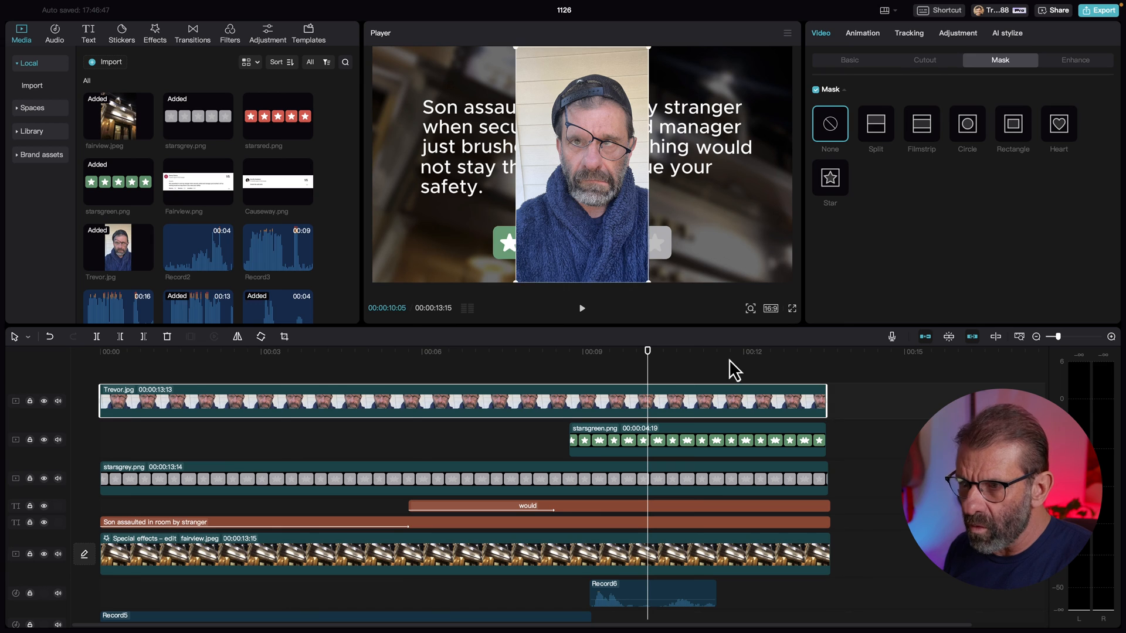
{"action": "left_click", "coordinate": [246, 369]}
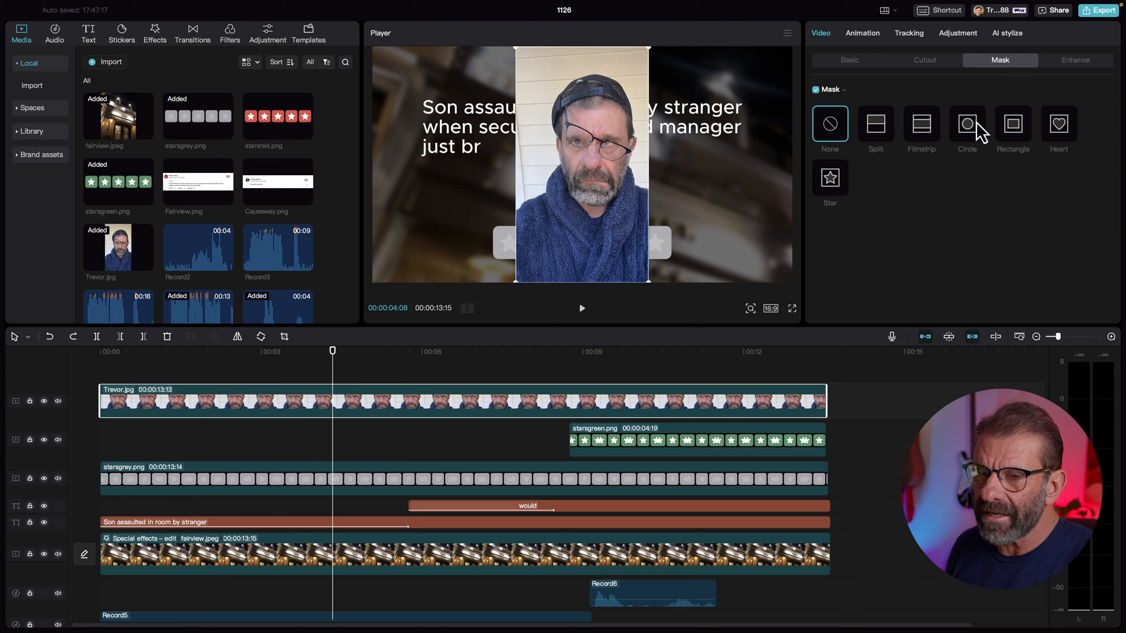
{"action": "left_click", "coordinate": [966, 123]}
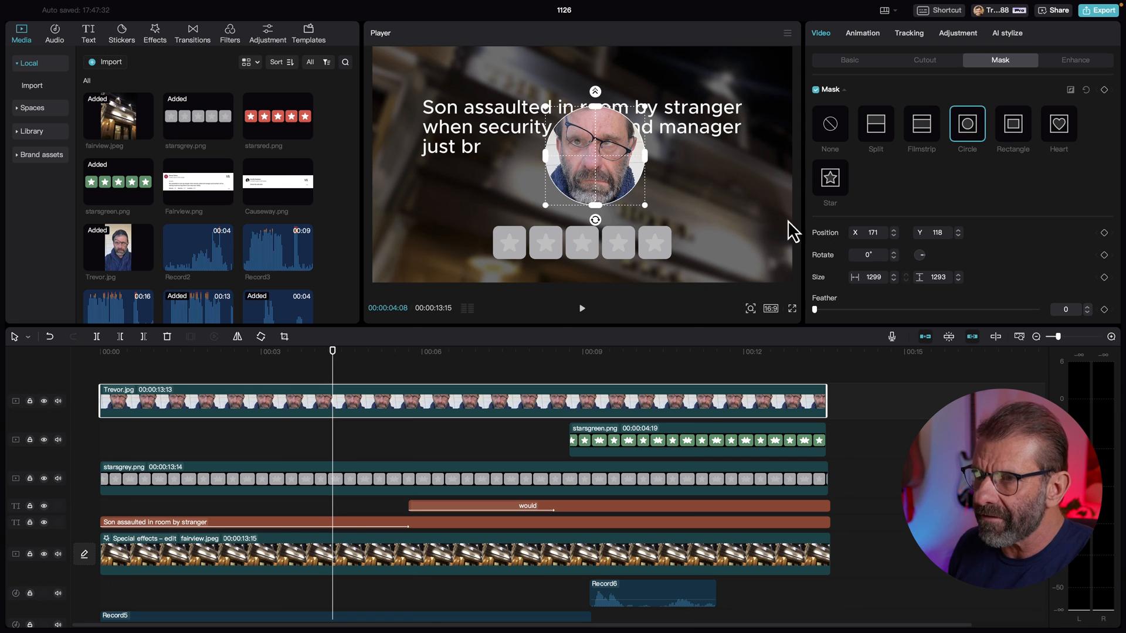
Step: Shrink the circular avatar to 31% scale and place it in the bottom-left corner
{"action": "left_click", "coordinate": [850, 60]}
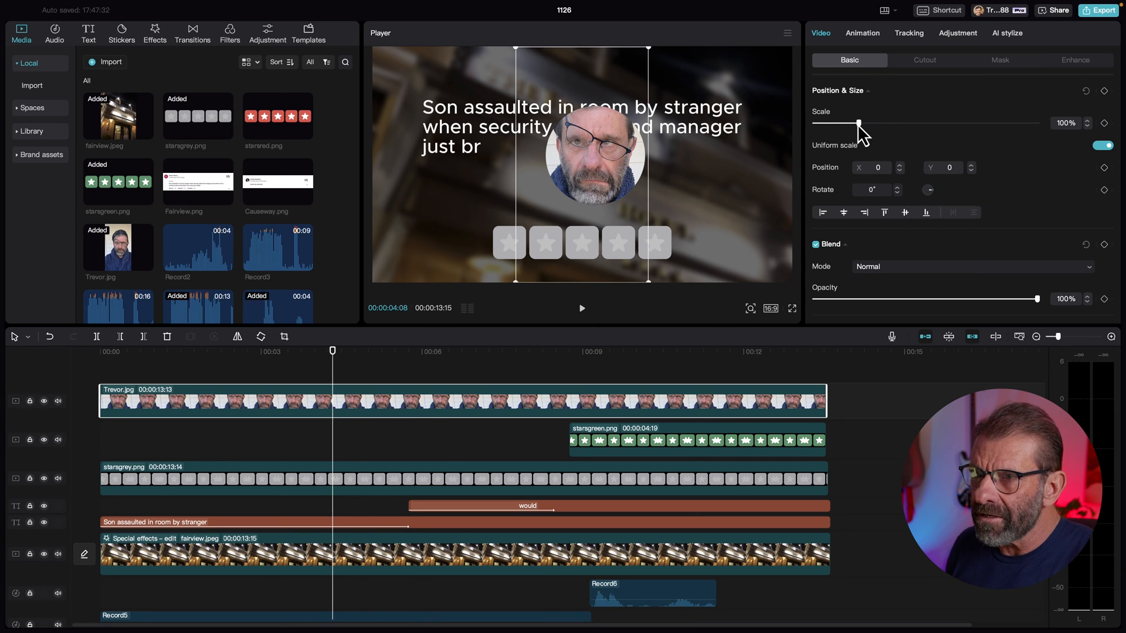
{"action": "left_click_drag", "start_coordinate": [859, 122], "coordinate": [834, 122]}
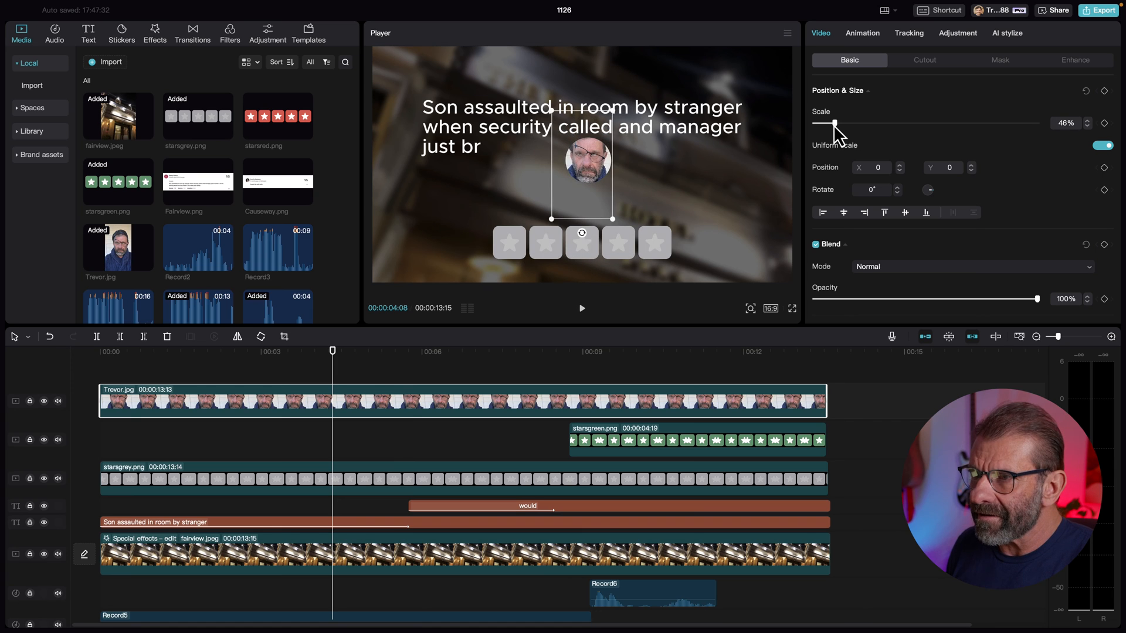
{"action": "left_click_drag", "start_coordinate": [834, 123], "coordinate": [824, 123]}
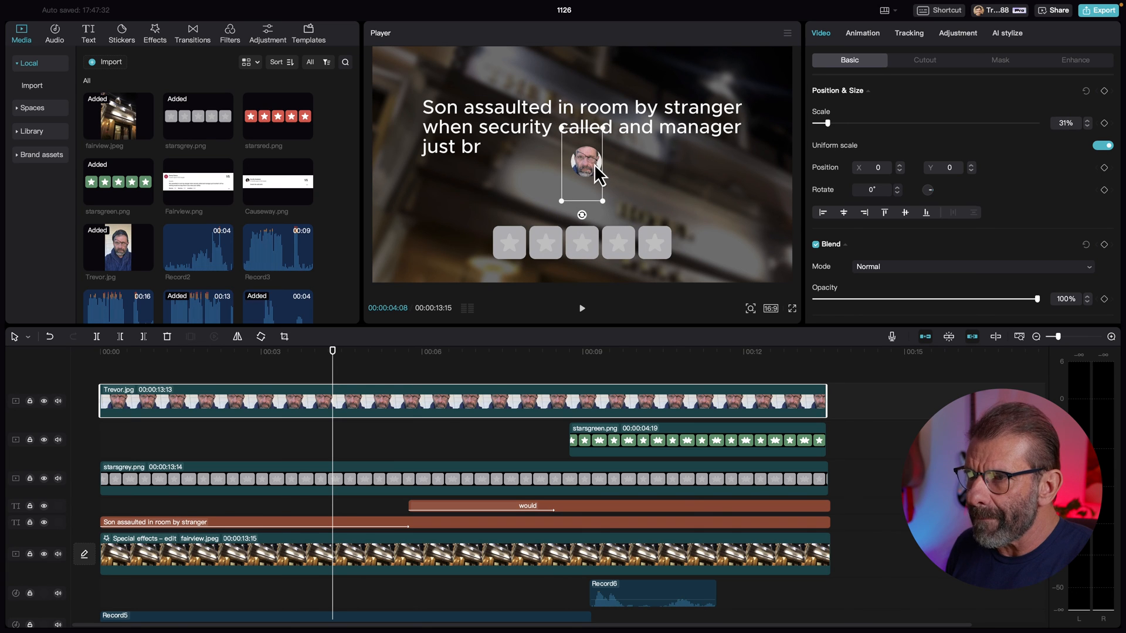
{"action": "left_click_drag", "start_coordinate": [582, 155], "coordinate": [394, 241]}
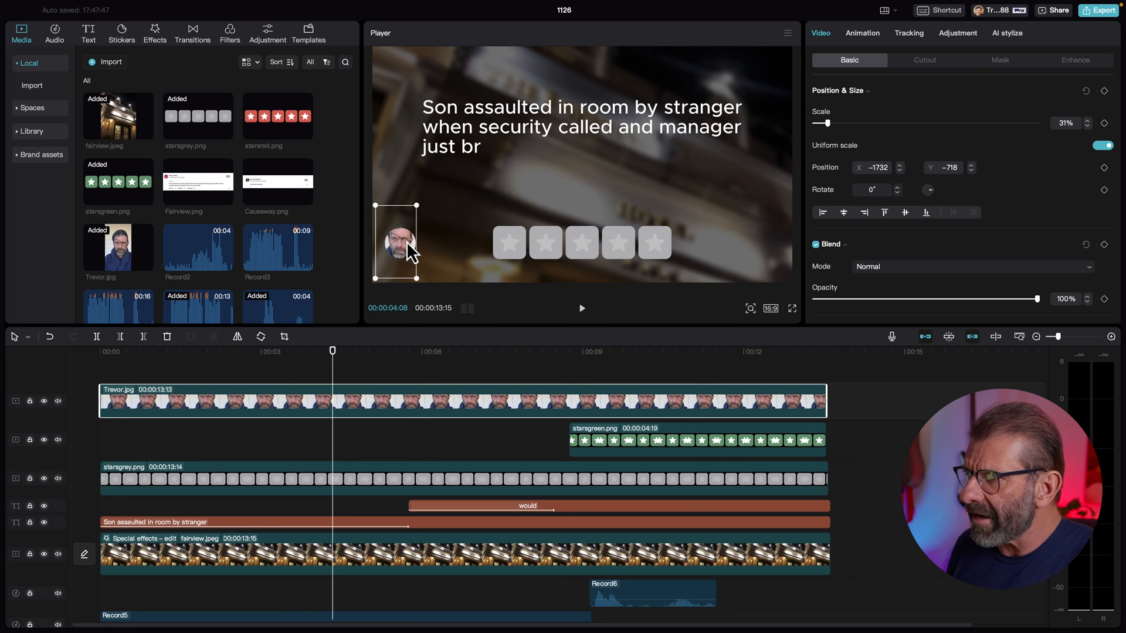
{"action": "left_click", "coordinate": [199, 182]}
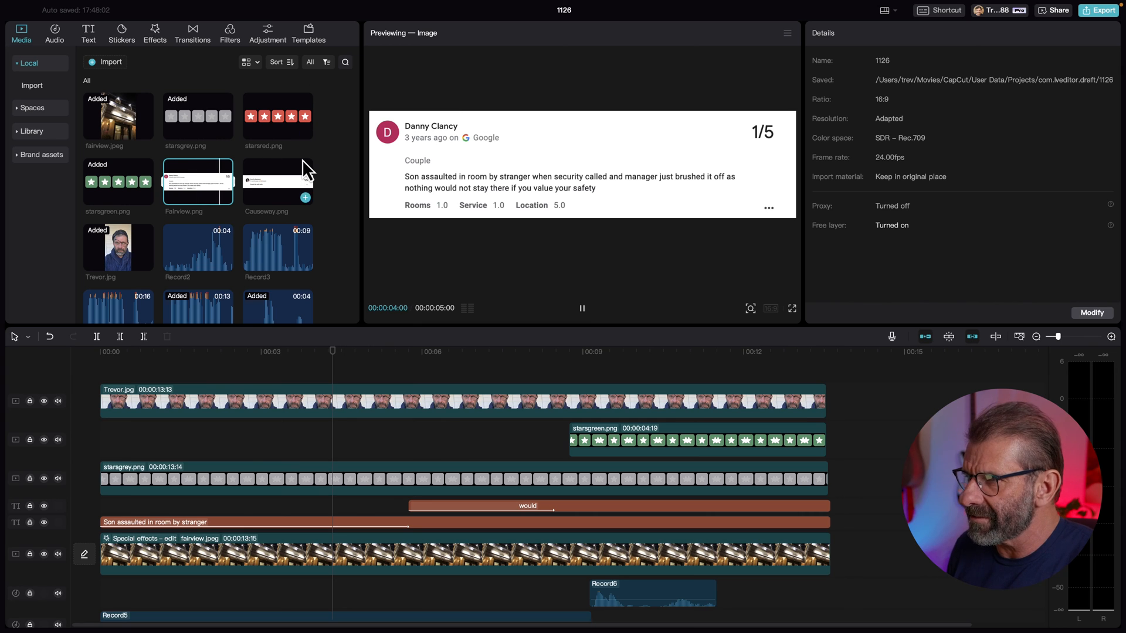
Step: Add a 'Danny Clancy' text layer beside the avatar spanning the full video
{"action": "left_click", "coordinate": [88, 32]}
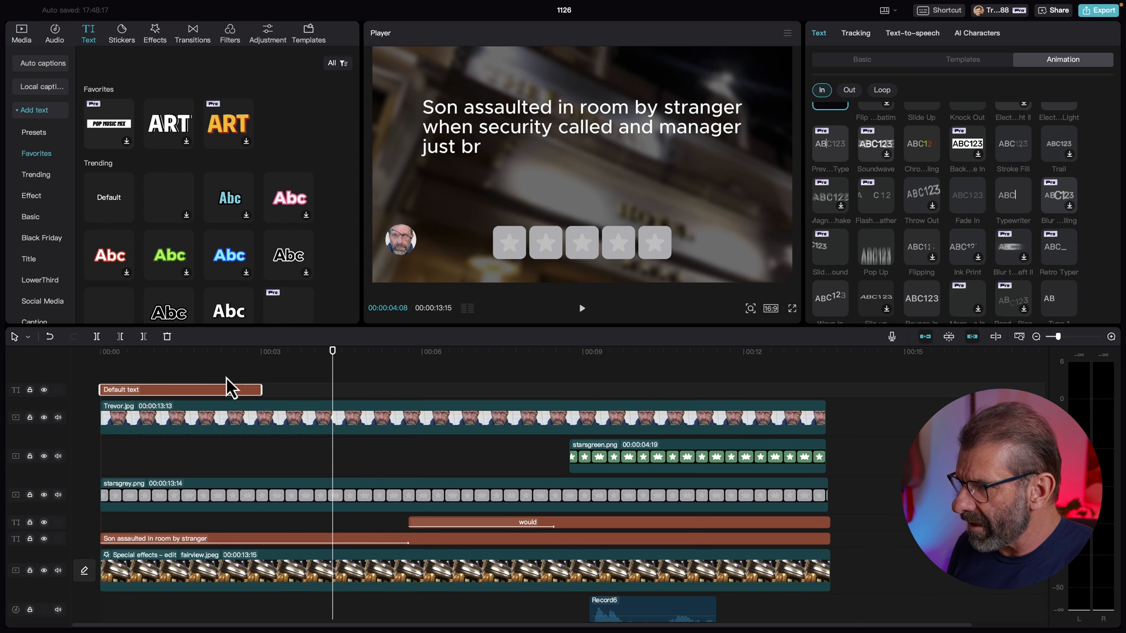
{"action": "type", "text": "Danny Clancy"}
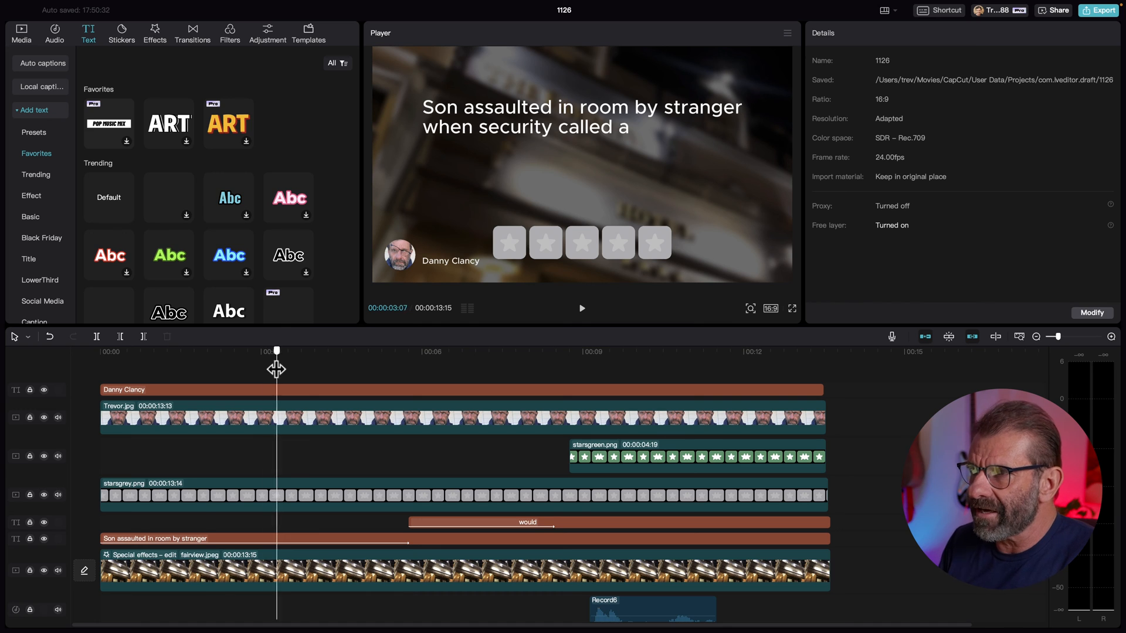
{"action": "left_click", "coordinate": [208, 352]}
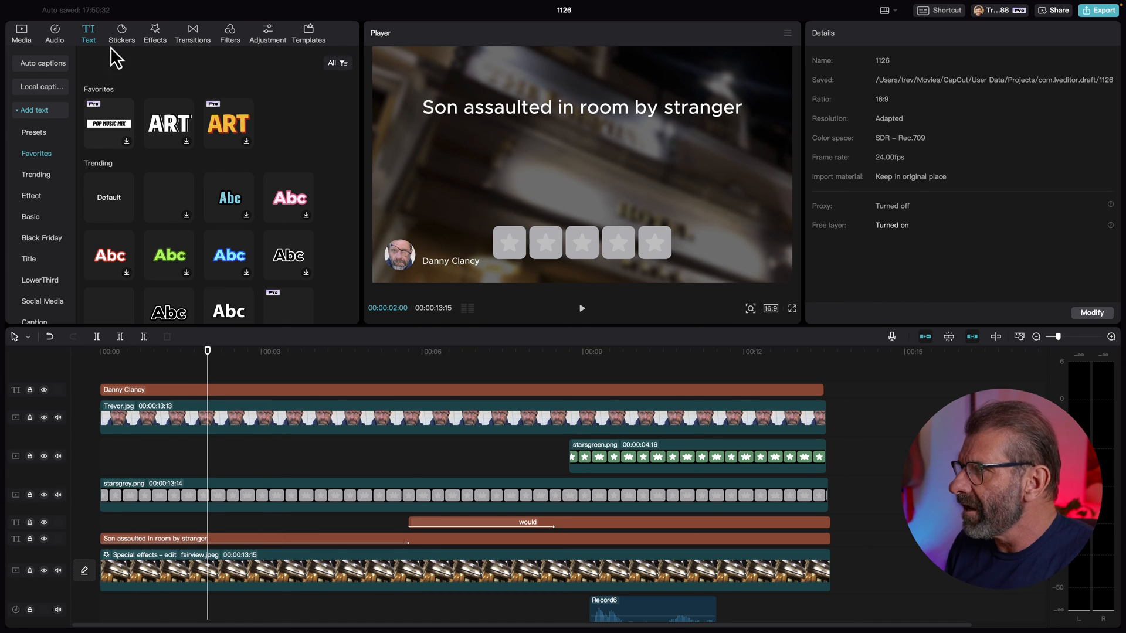
Step: Add a trimmed Fight scene sound effect near the two-second mark and check it
{"action": "left_click", "coordinate": [54, 33]}
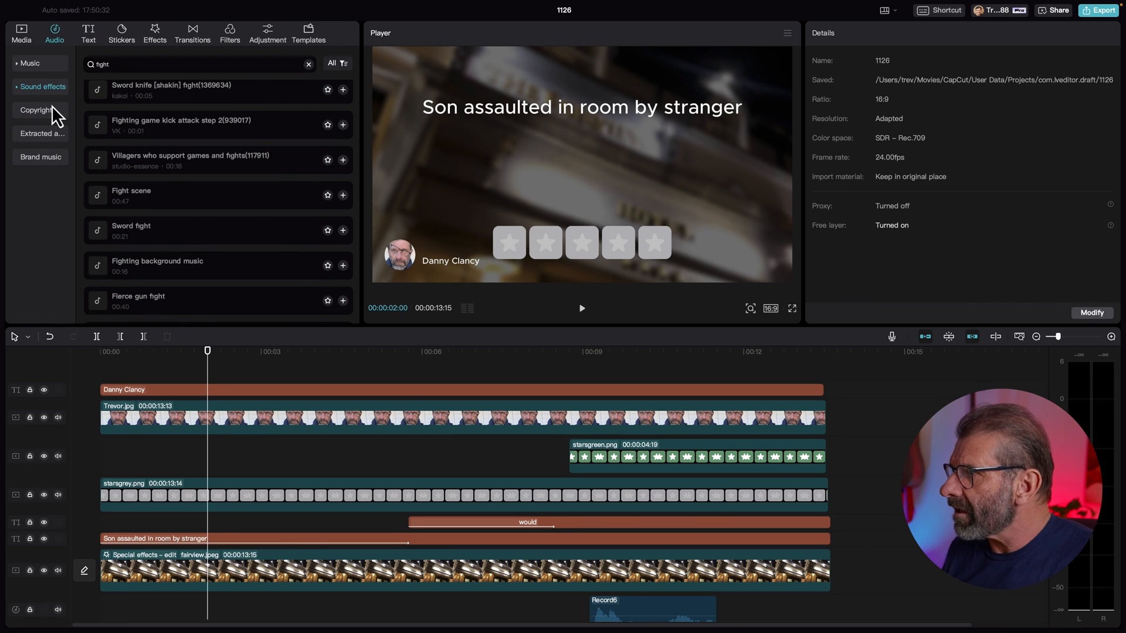
{"action": "left_click", "coordinate": [308, 63]}
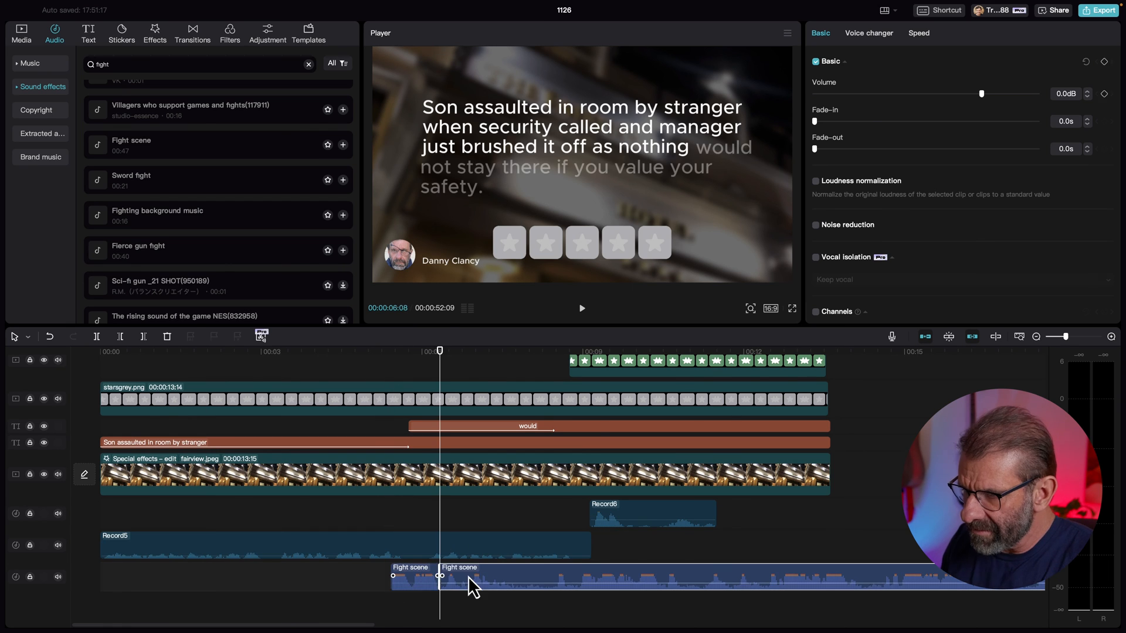
{"action": "left_click_drag", "start_coordinate": [470, 577], "coordinate": [212, 577]}
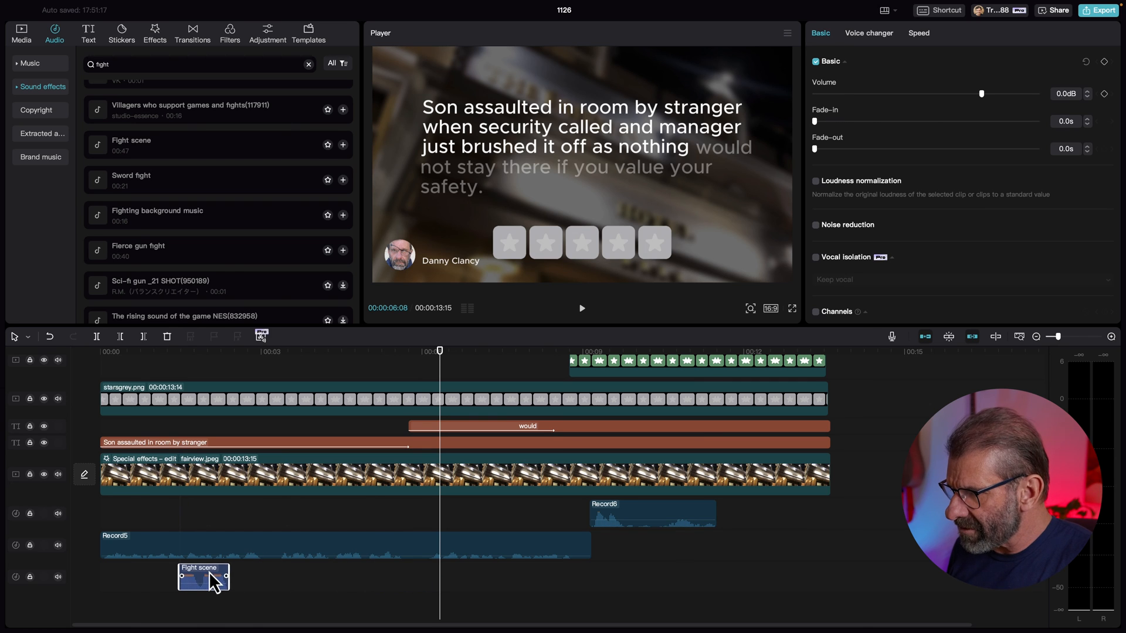
{"action": "left_click", "coordinate": [581, 309]}
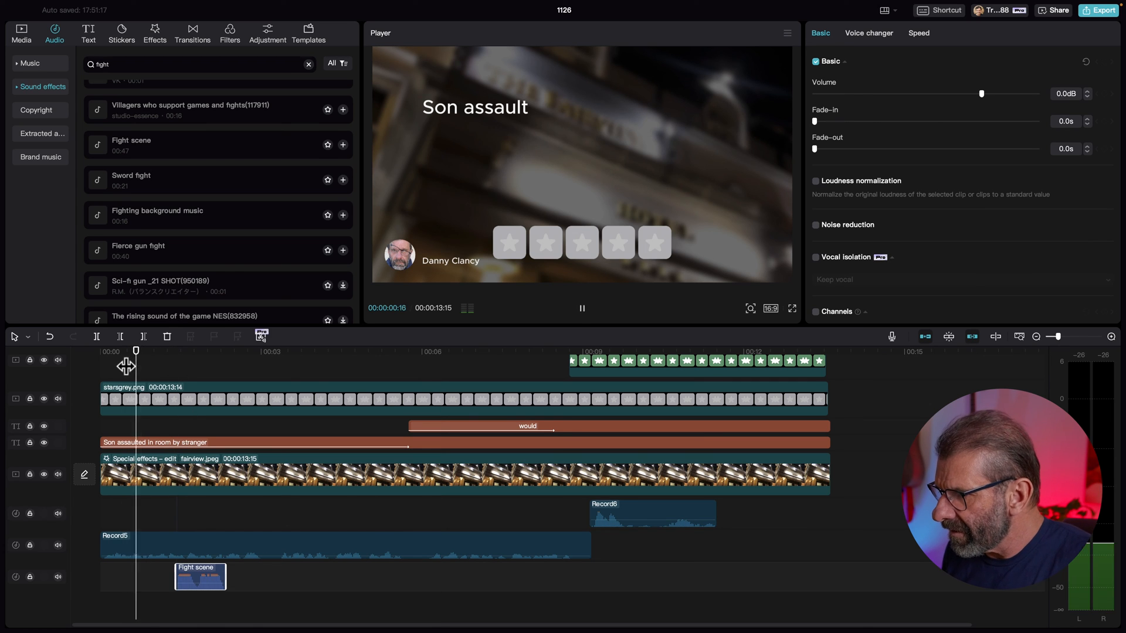
{"action": "left_click", "coordinate": [815, 181]}
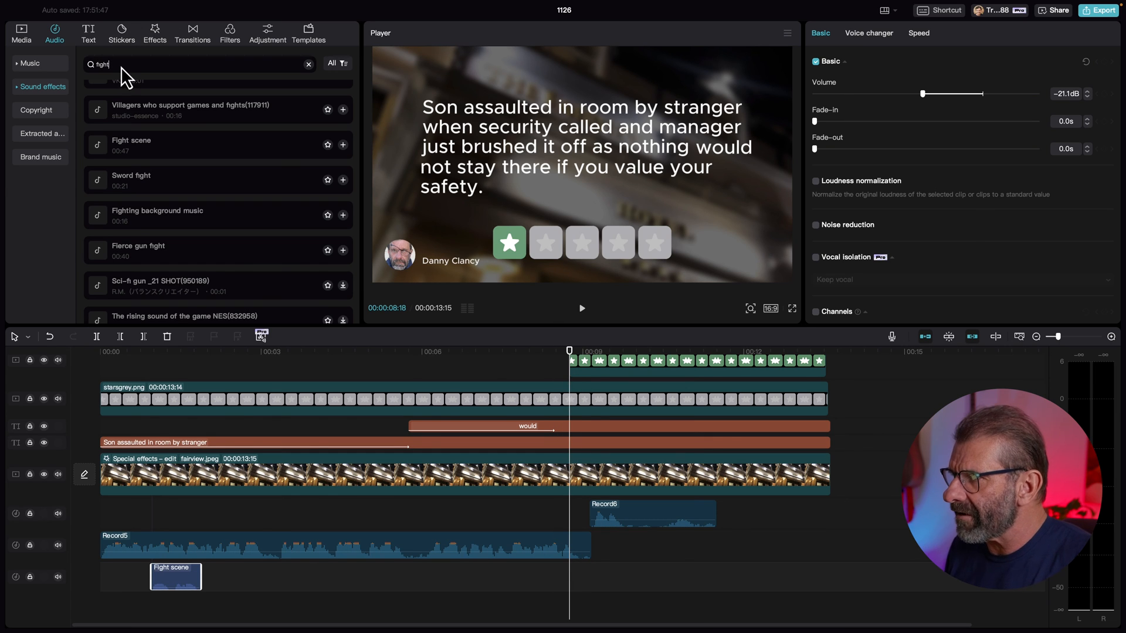
Step: Add a puzzle success chime around nine seconds and lower the effects' volume
{"action": "type", "text": "button"}
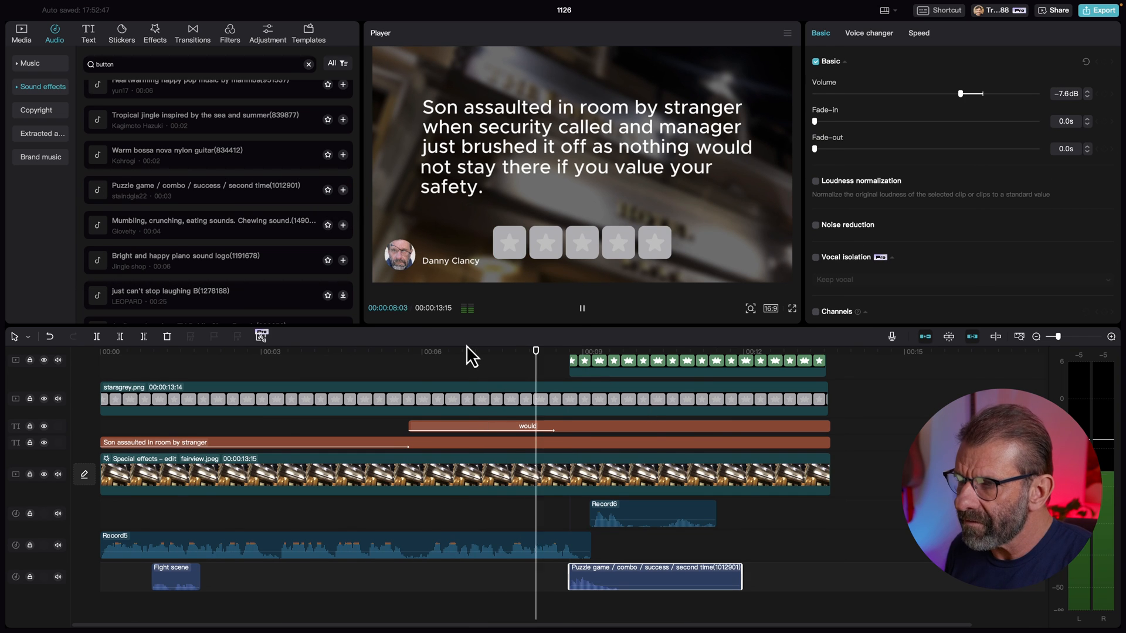
{"action": "left_click", "coordinate": [641, 351]}
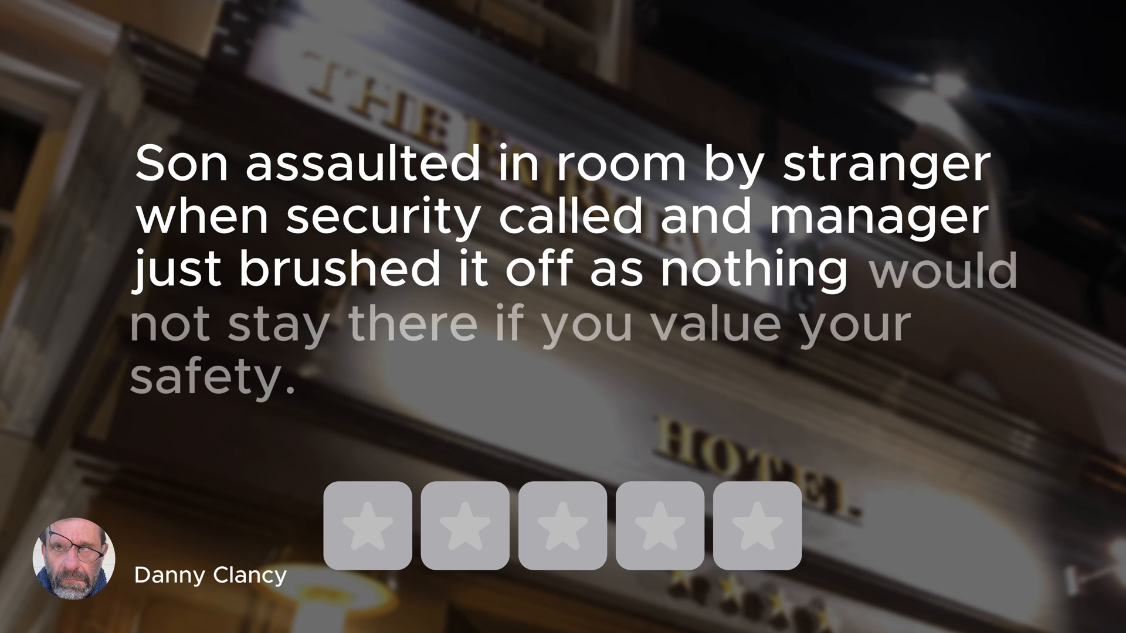
Step: Play the finished review video in full-screen preview
{"action": "left_click", "coordinate": [368, 523]}
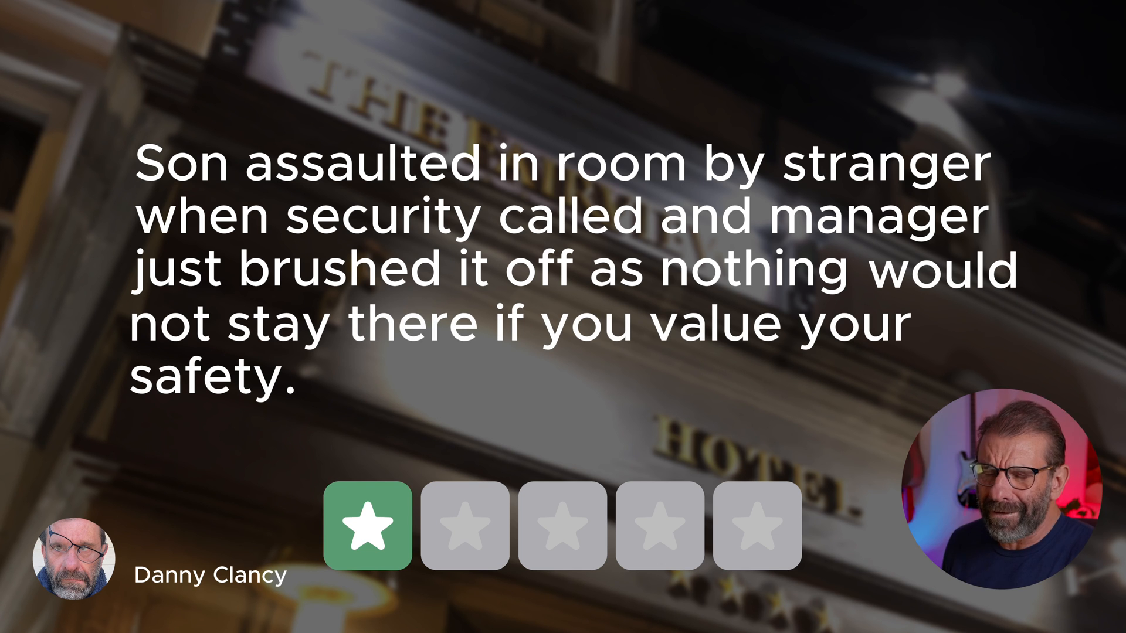